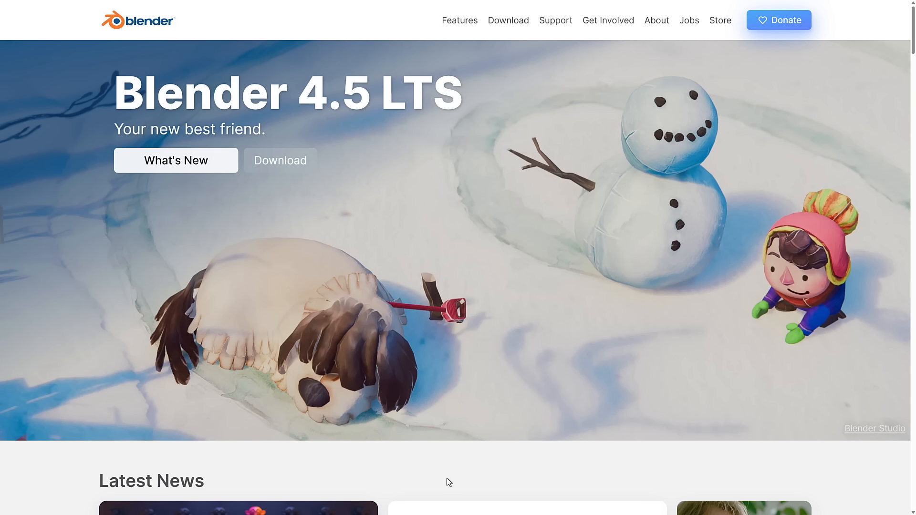
mouse_move(452, 482)
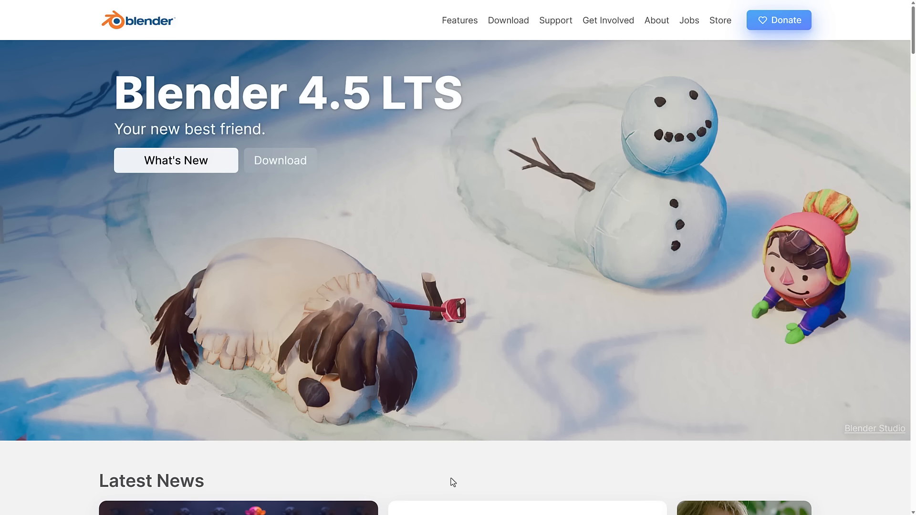
Go to the Donate page and scroll to the Latest activity and monthly contribution stats
left_click(778, 20)
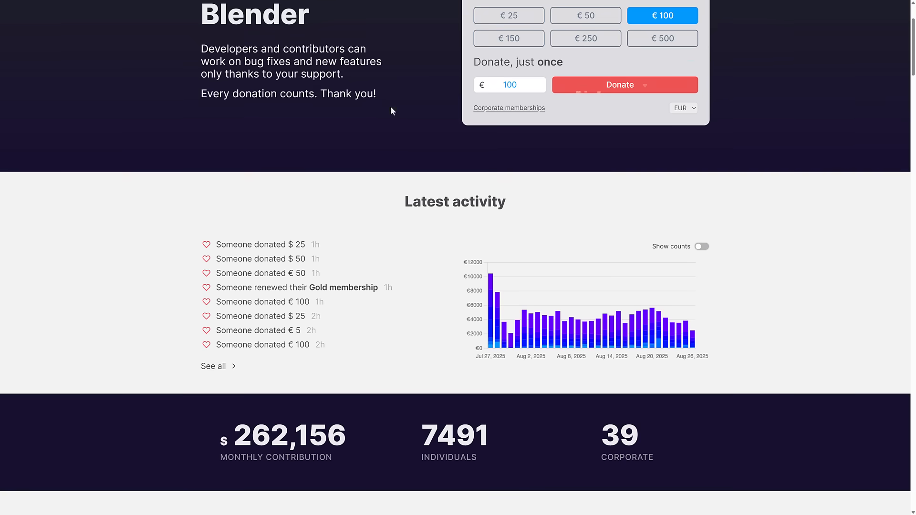
mouse_move(377, 258)
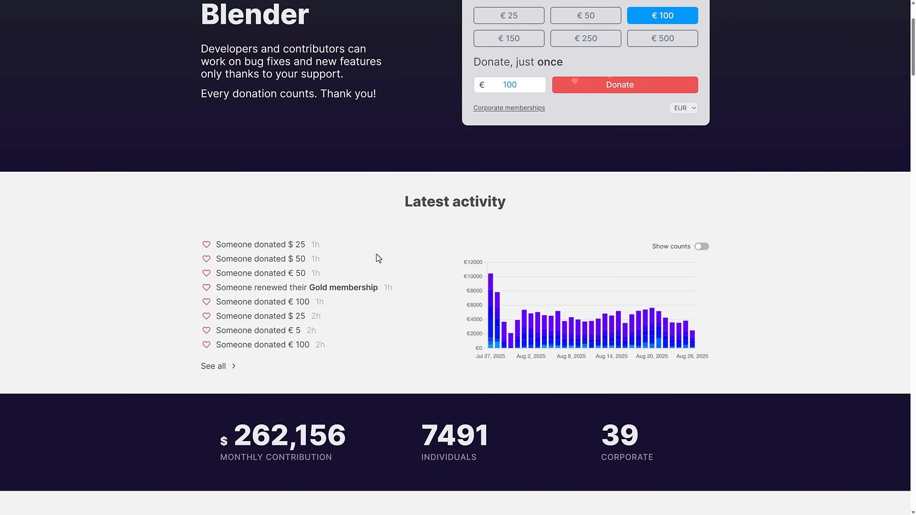
scroll("down", 3)
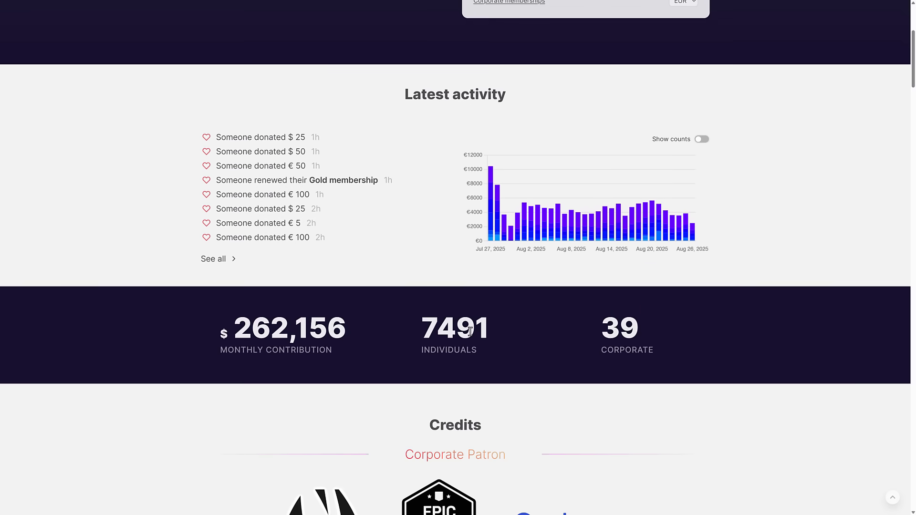
mouse_move(663, 306)
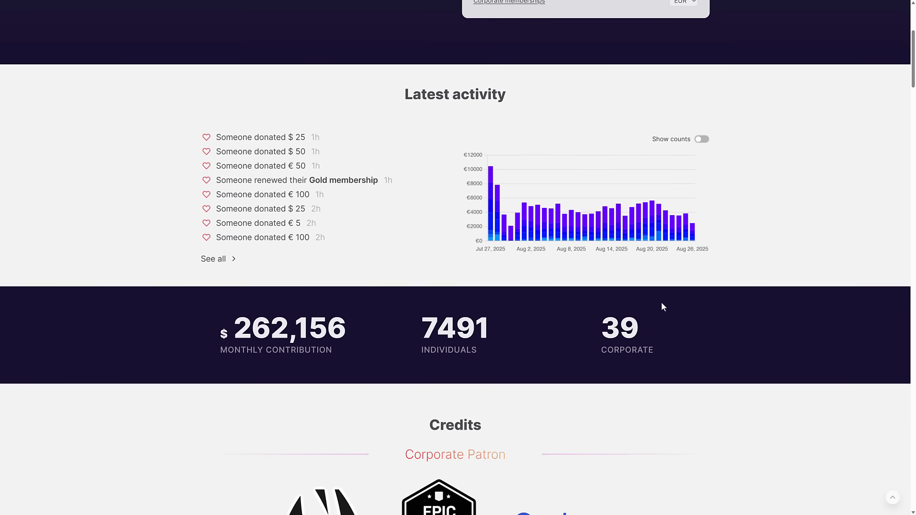
mouse_move(696, 330)
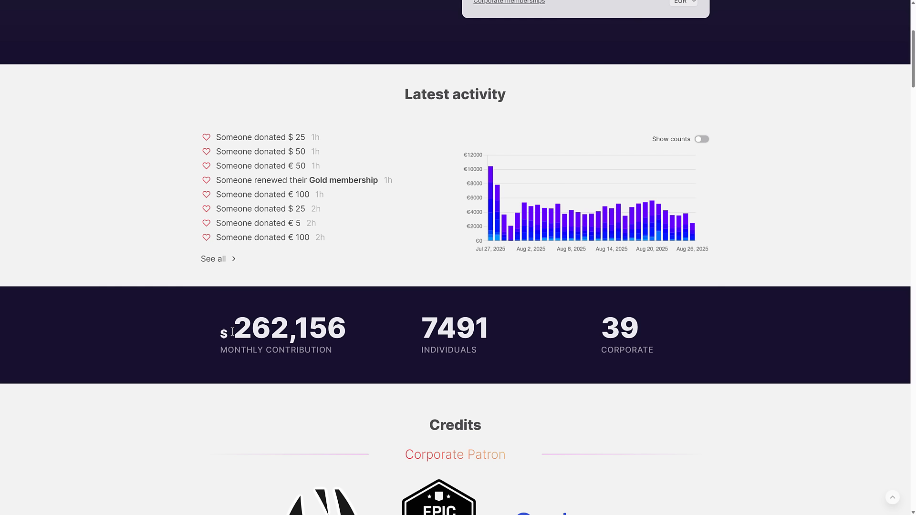
mouse_move(218, 299)
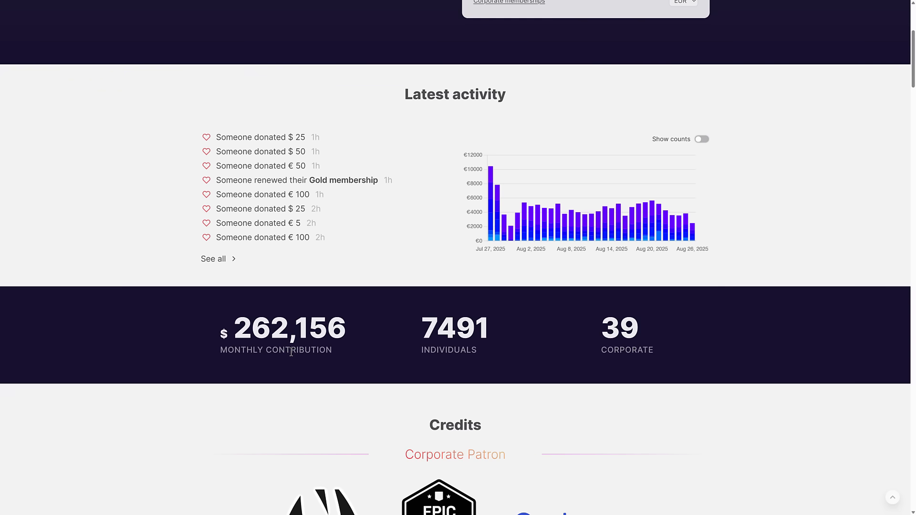
Scroll through the Credits sponsors from Patron, Titanium and Platinum to Gold, returning to Corporate Patron
scroll("down", 3)
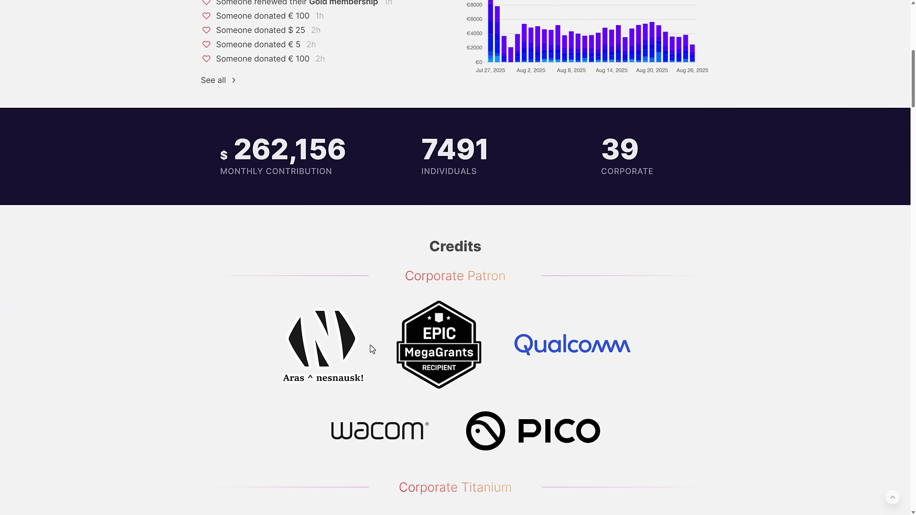
scroll("down", 3)
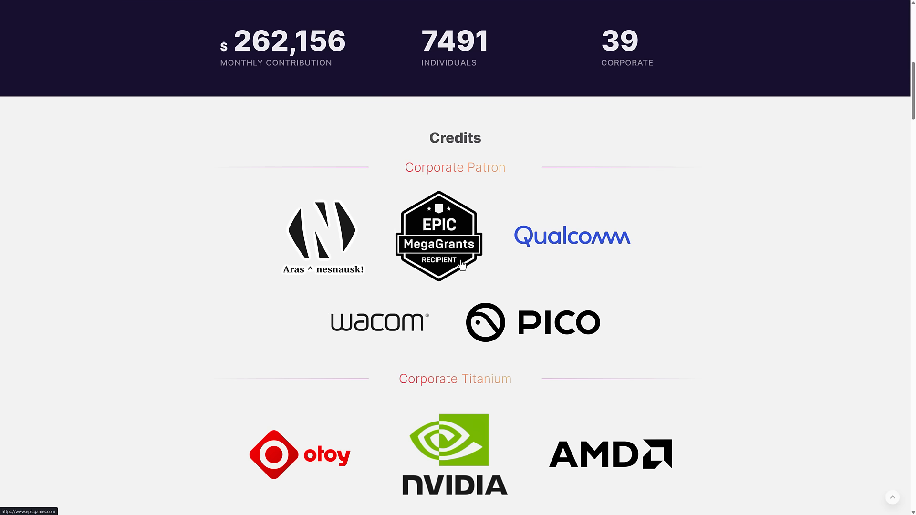
scroll("down", 3)
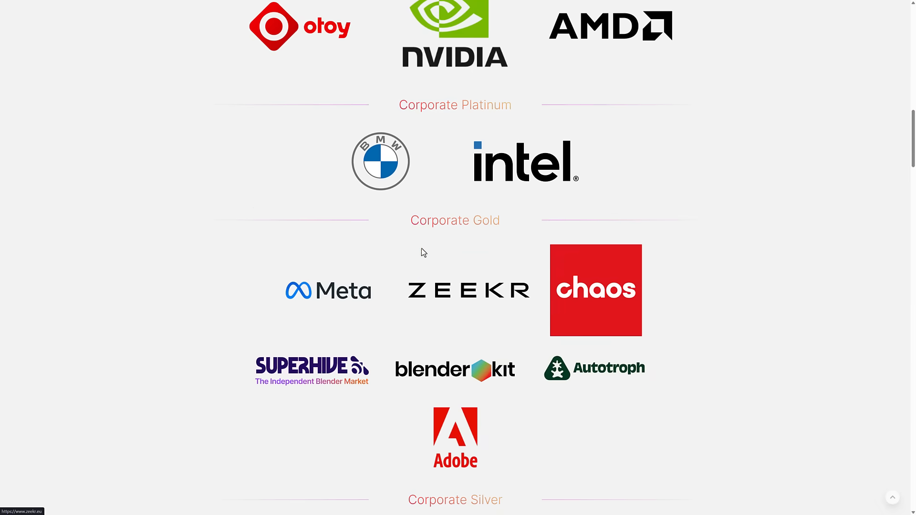
mouse_move(595, 290)
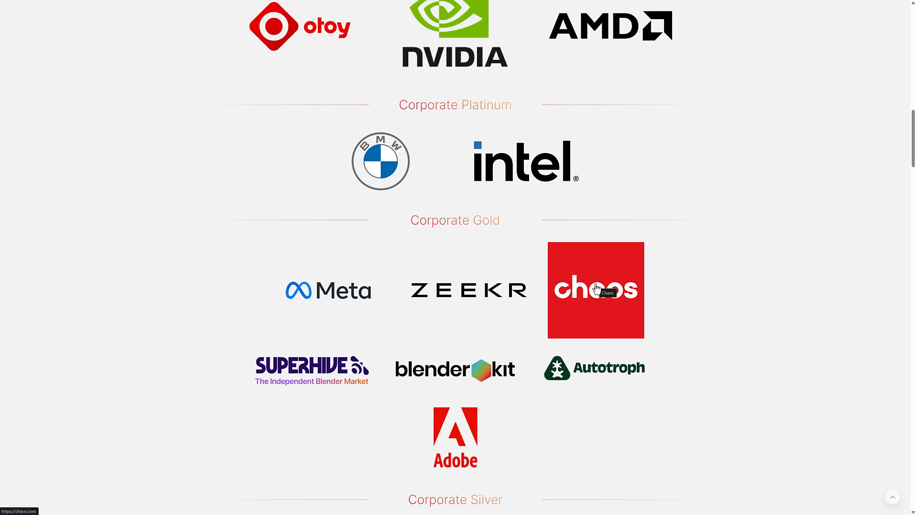
scroll("up", 3)
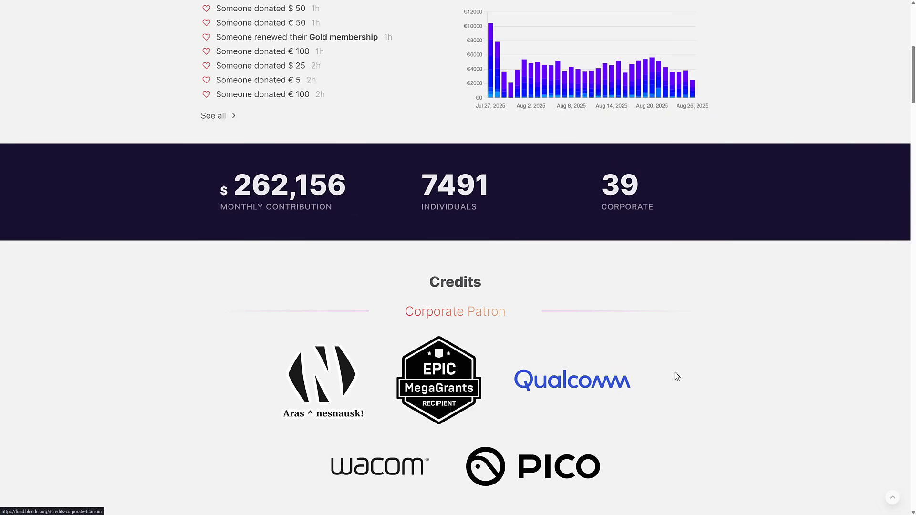
scroll("down", 3)
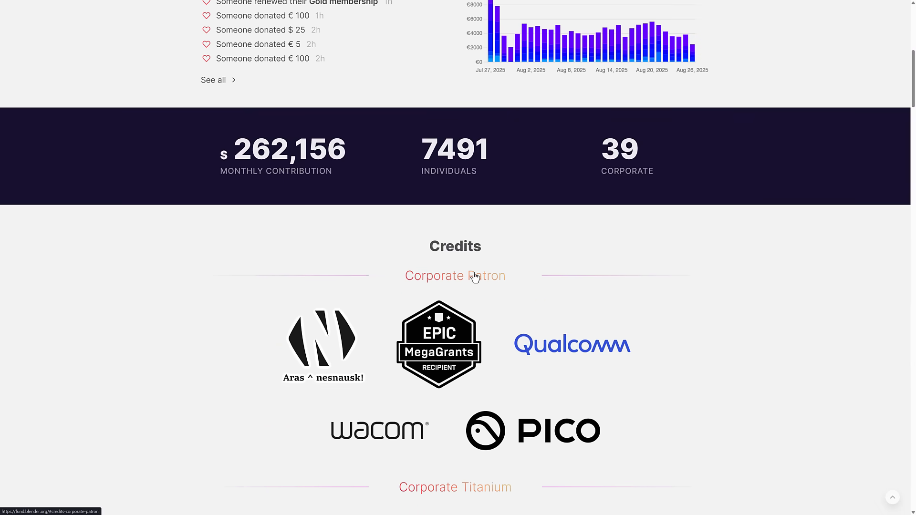
mouse_move(490, 283)
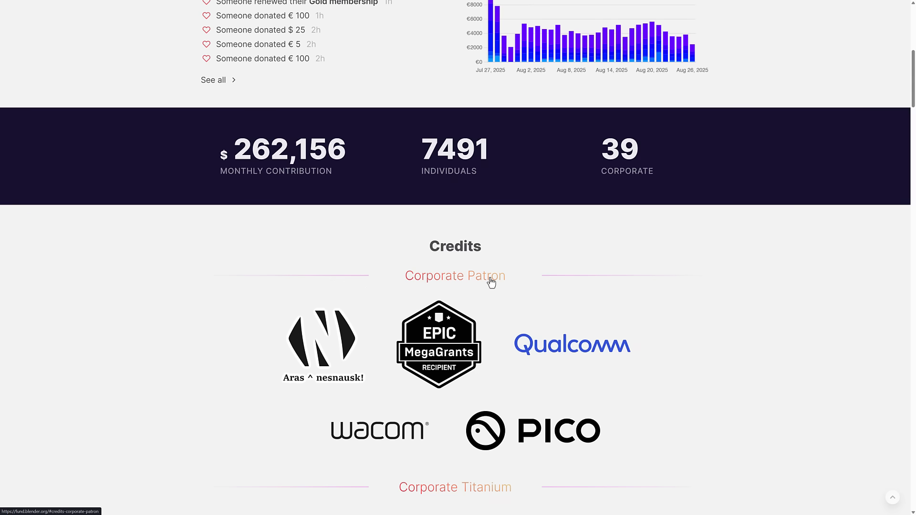
scroll("down", 3)
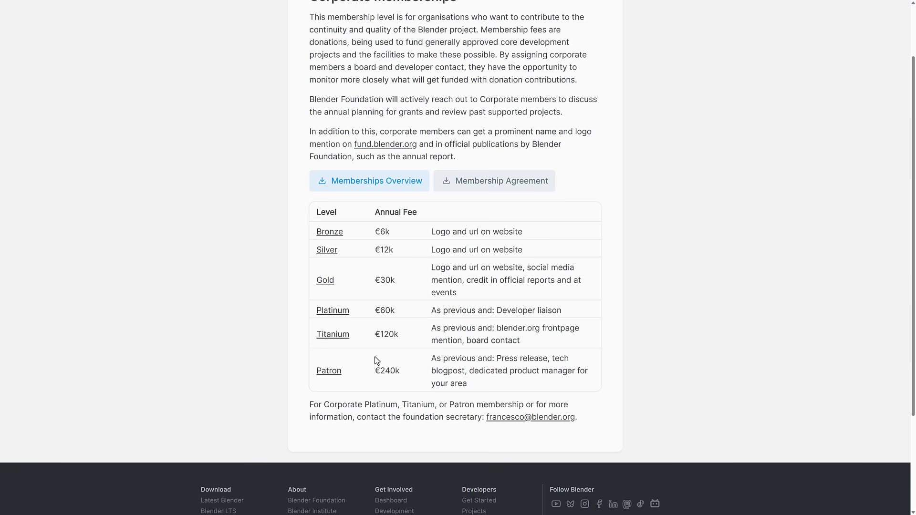
mouse_move(373, 382)
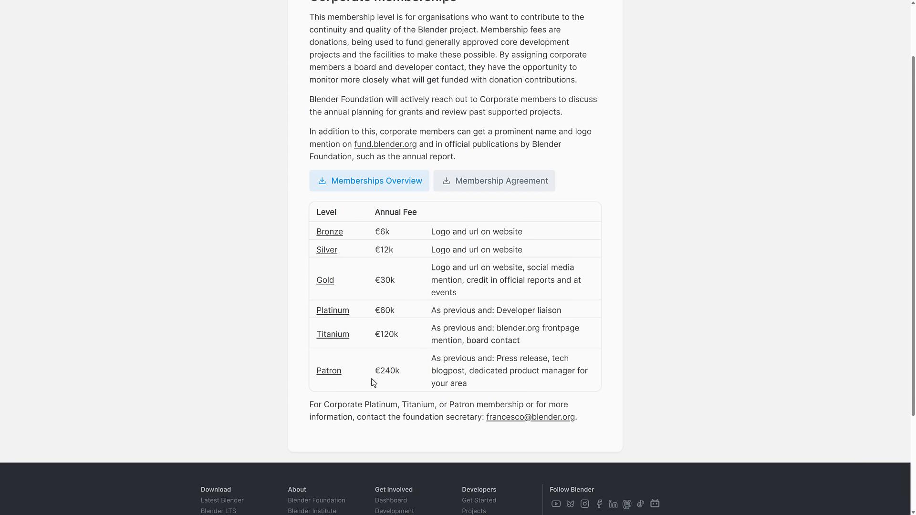
double_click(387, 370)
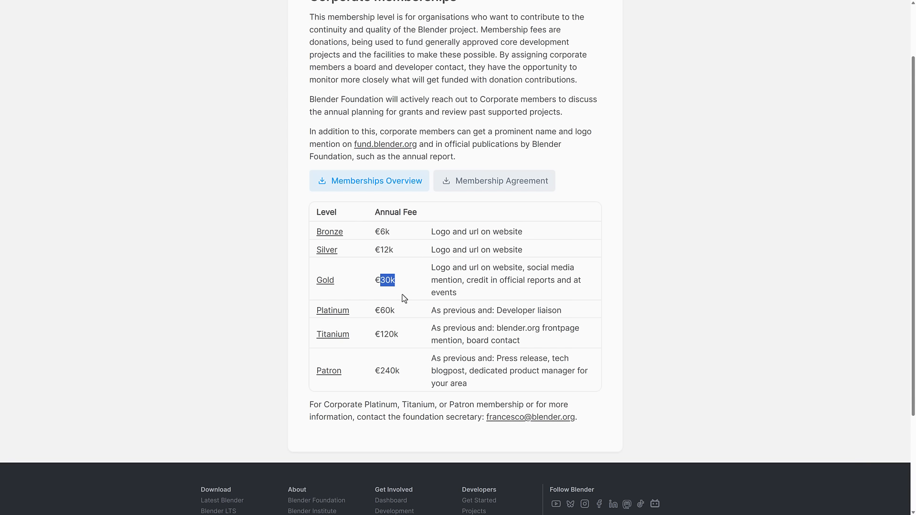
mouse_move(366, 284)
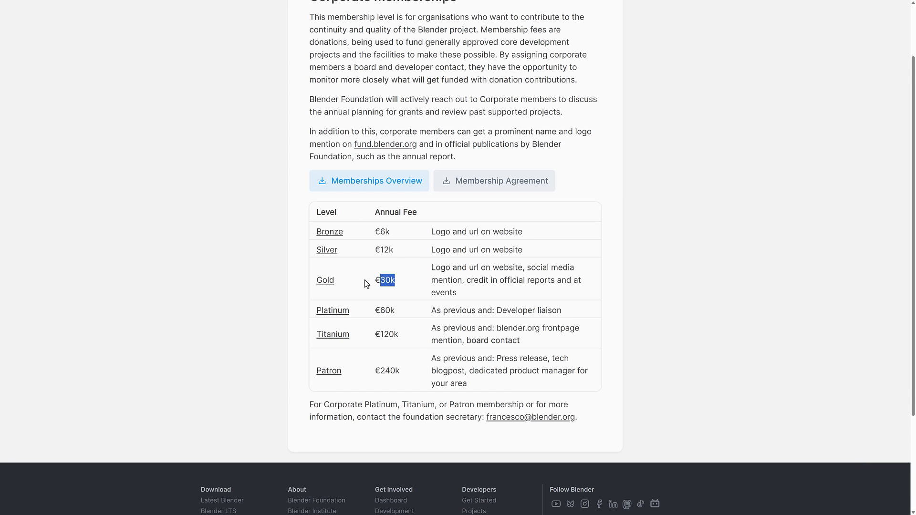
mouse_move(328, 294)
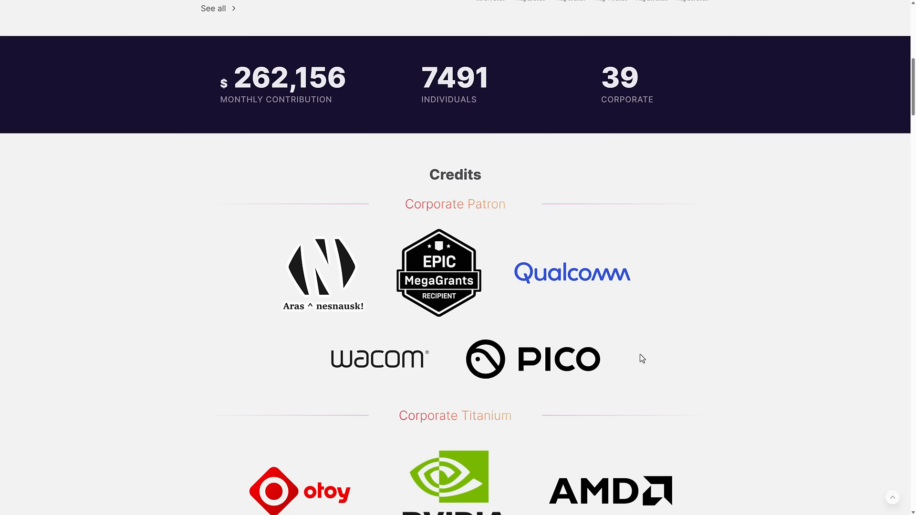
mouse_move(535, 352)
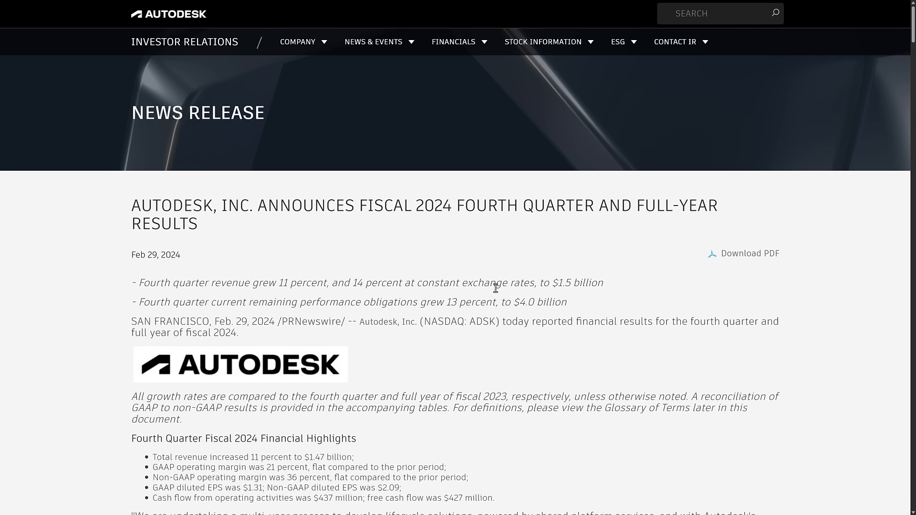
Scroll the Q4 FY2024 results release past the revenue tables and glossary to the financial statements
scroll("down", 3)
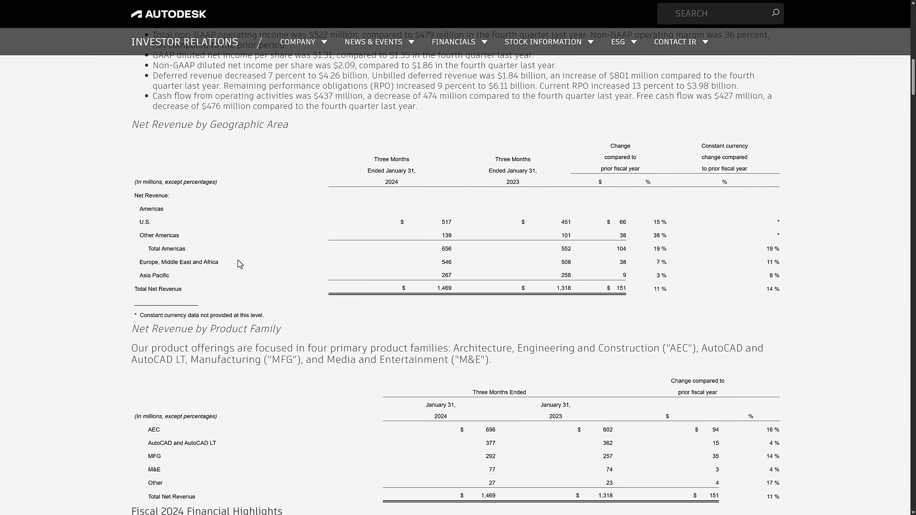
scroll("down", 3)
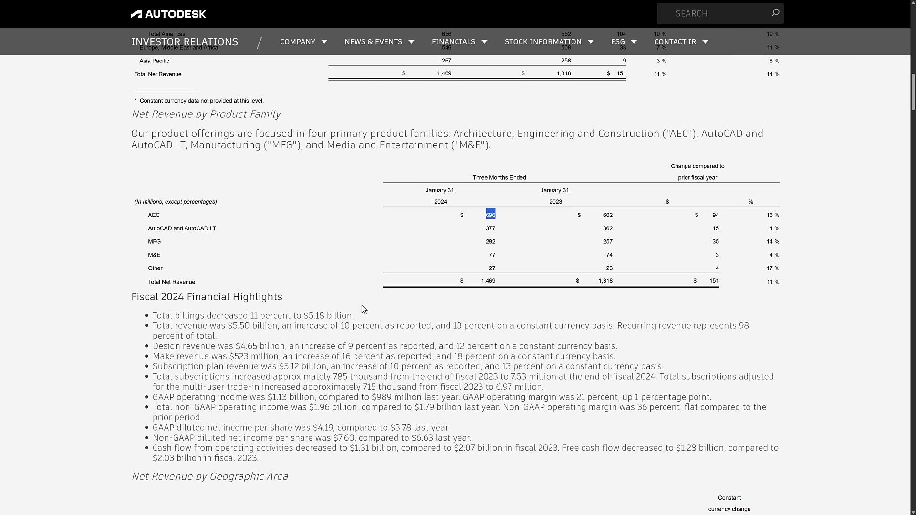
mouse_move(450, 279)
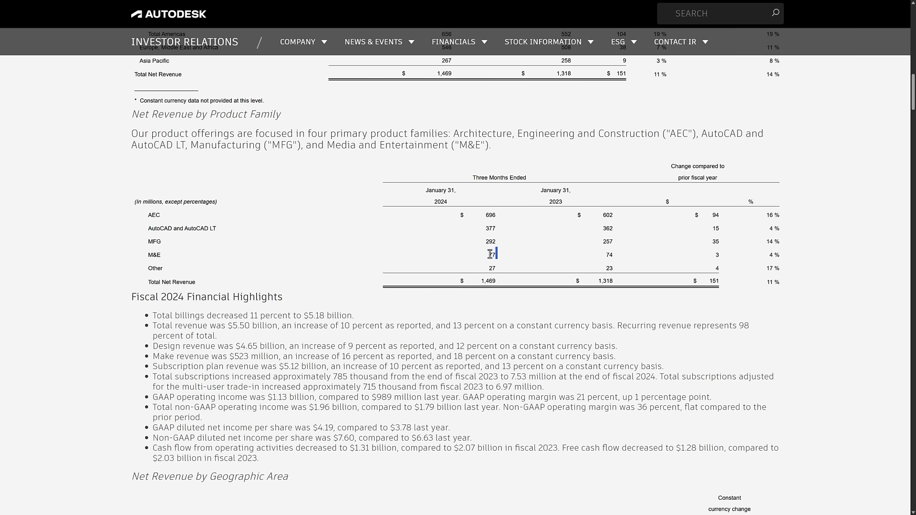
scroll("down", 3)
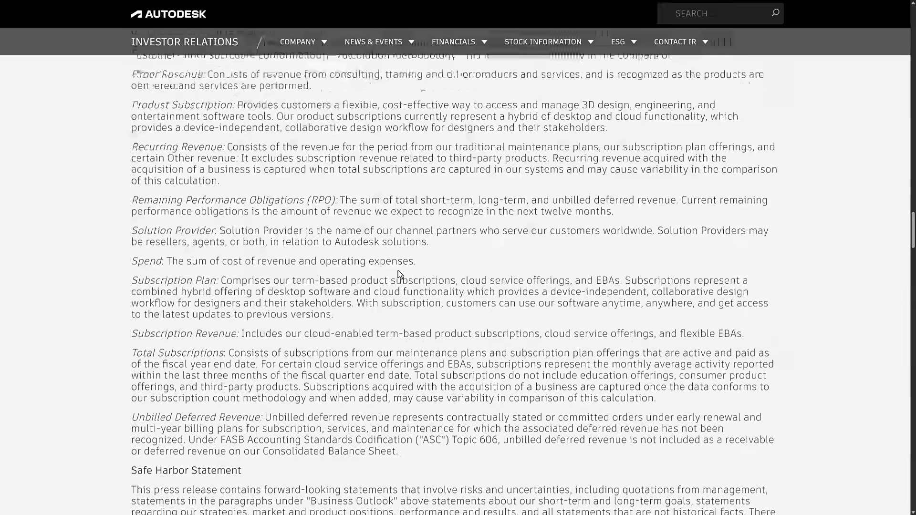
scroll("down", 3)
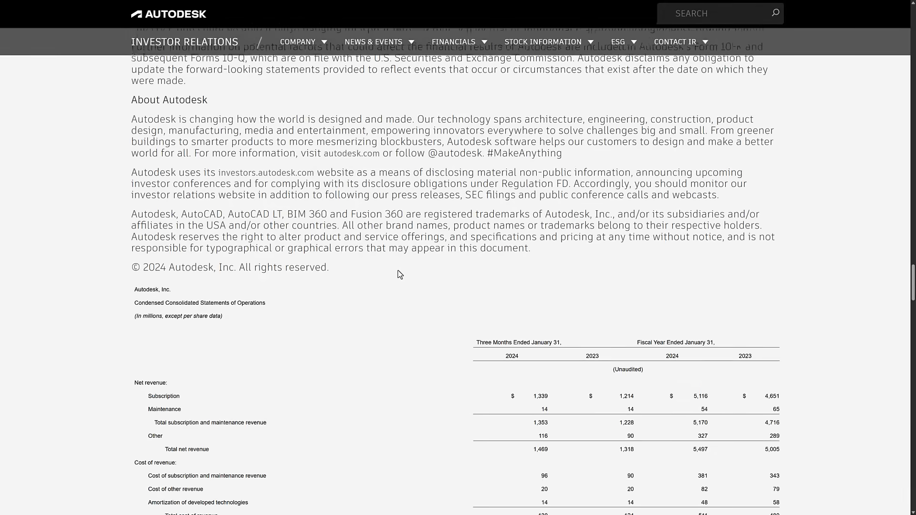
Scroll the condensed statement of operations down to net income per share and select a figure
scroll("down", 3)
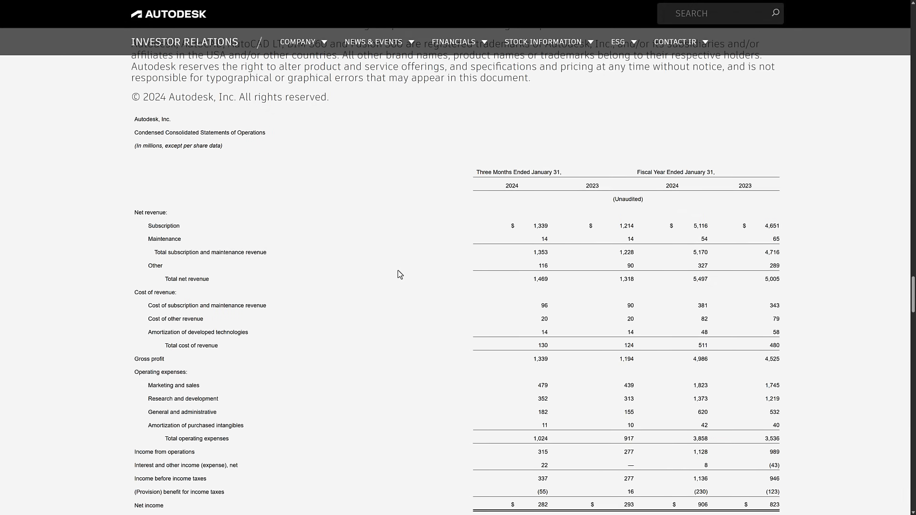
scroll("down", 3)
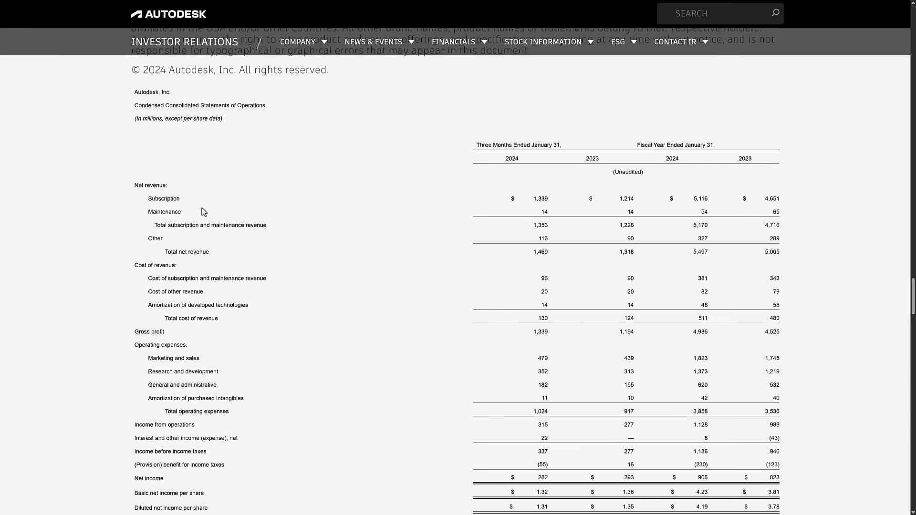
scroll("down", 3)
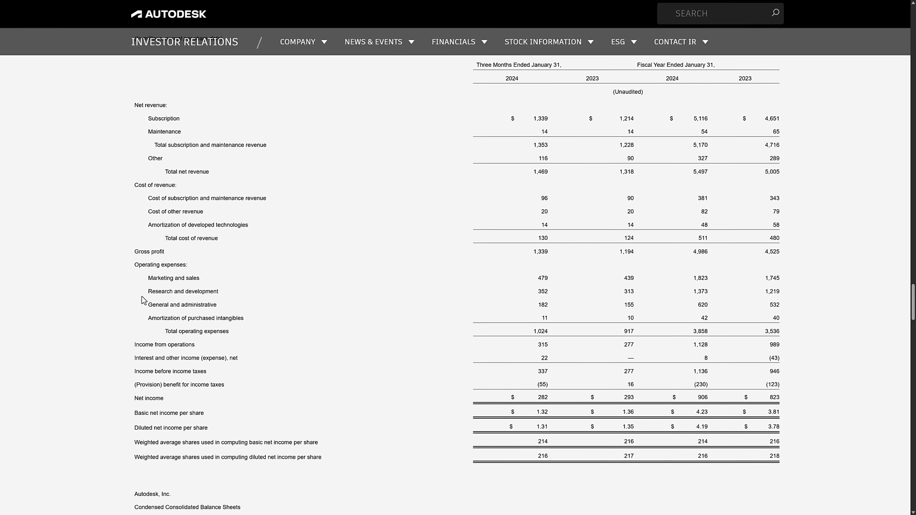
double_click(183, 291)
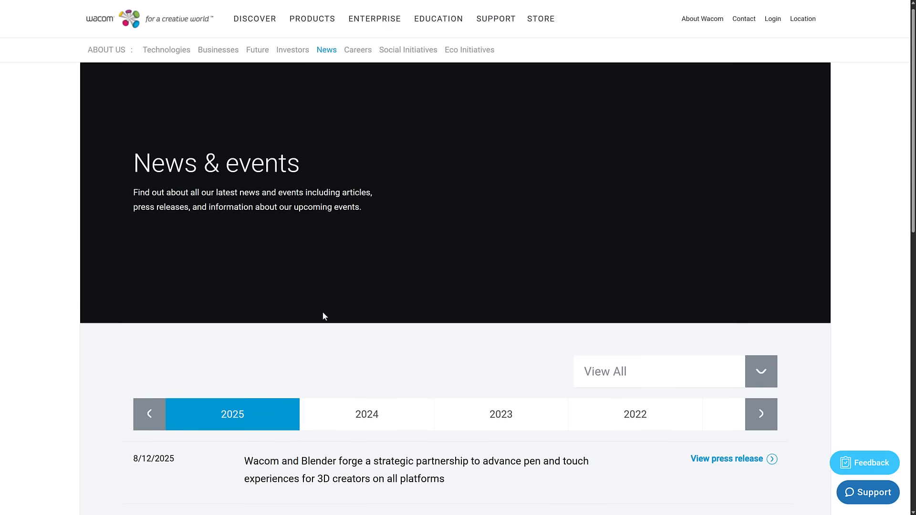
View the 8/12/2025 Wacom–Blender partnership press release and read past the quotes and initiatives list
scroll("down", 3)
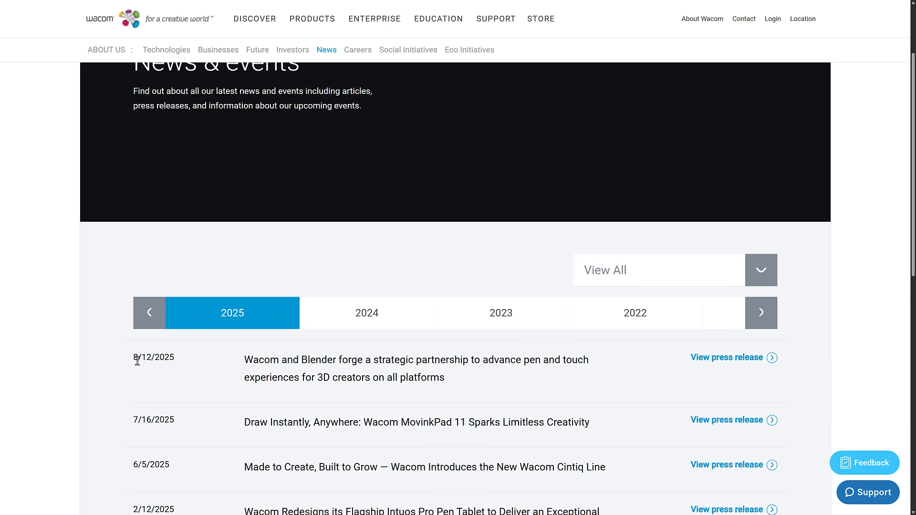
mouse_move(716, 366)
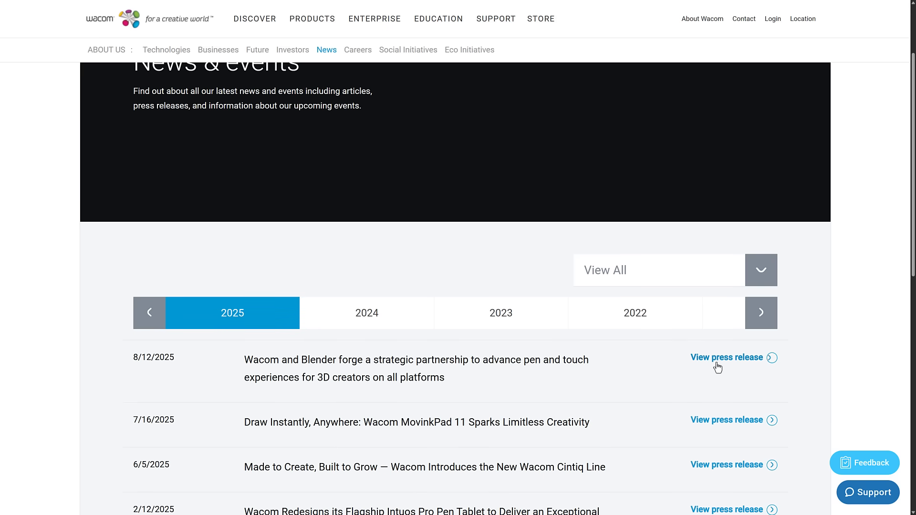
left_click(727, 357)
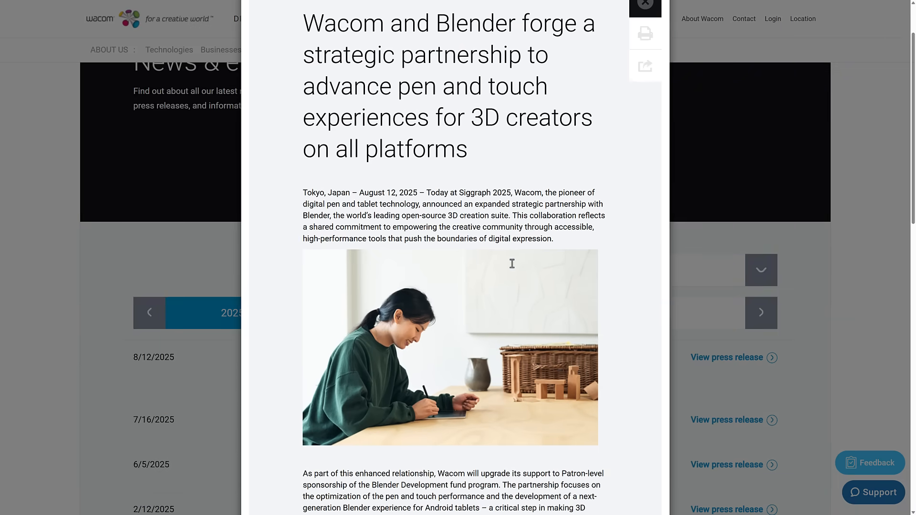
scroll("down", 3)
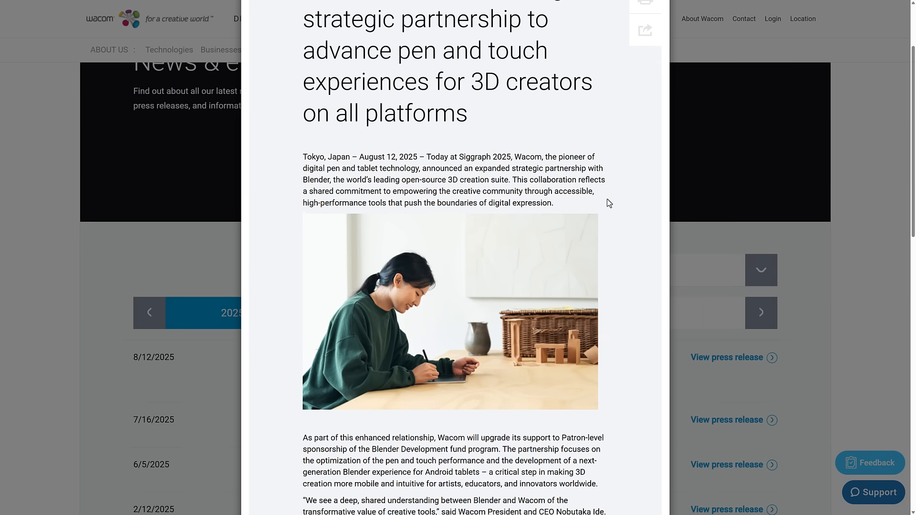
mouse_move(614, 201)
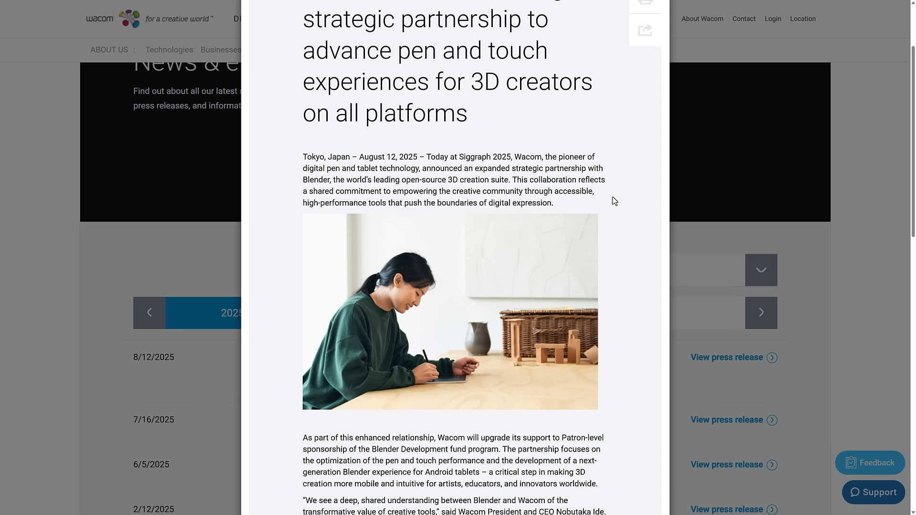
mouse_move(441, 194)
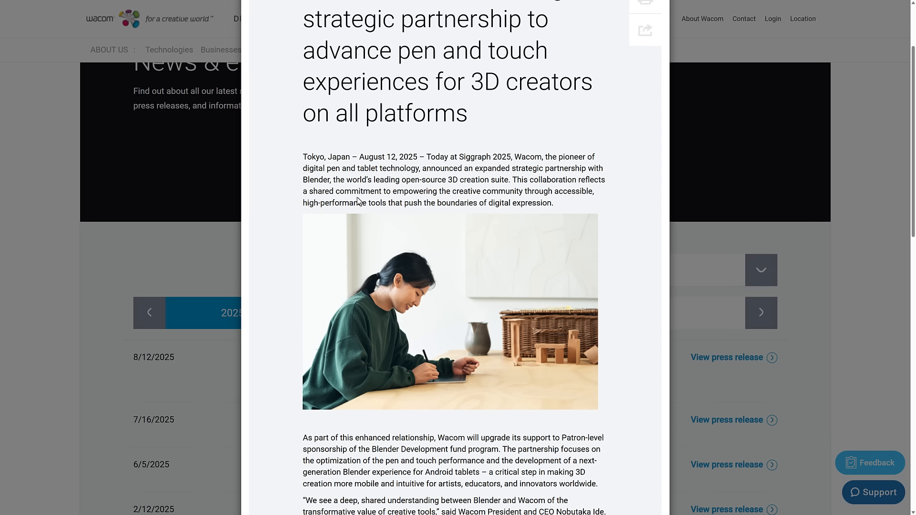
scroll("down", 3)
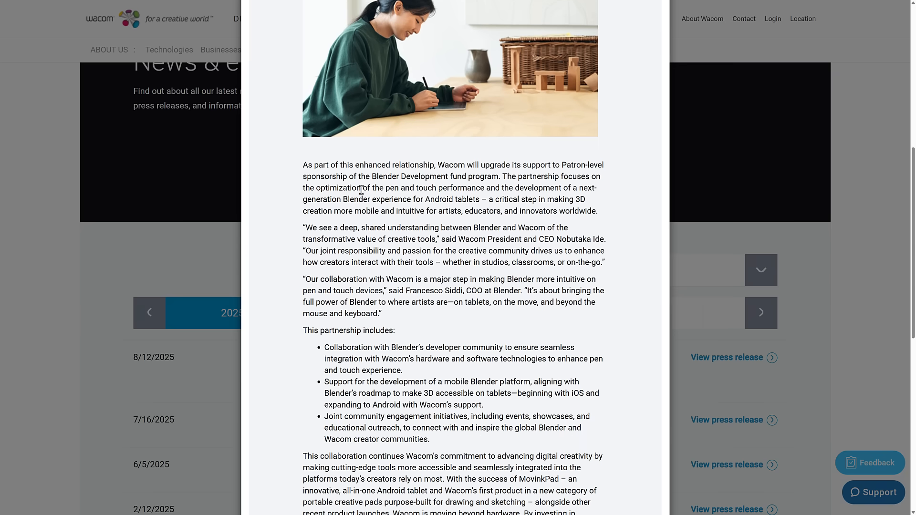
scroll("down", 3)
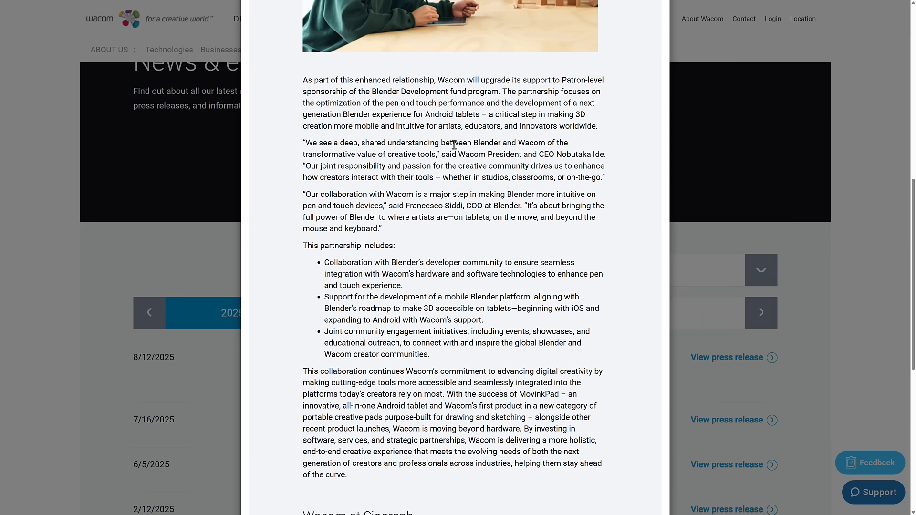
scroll("down", 3)
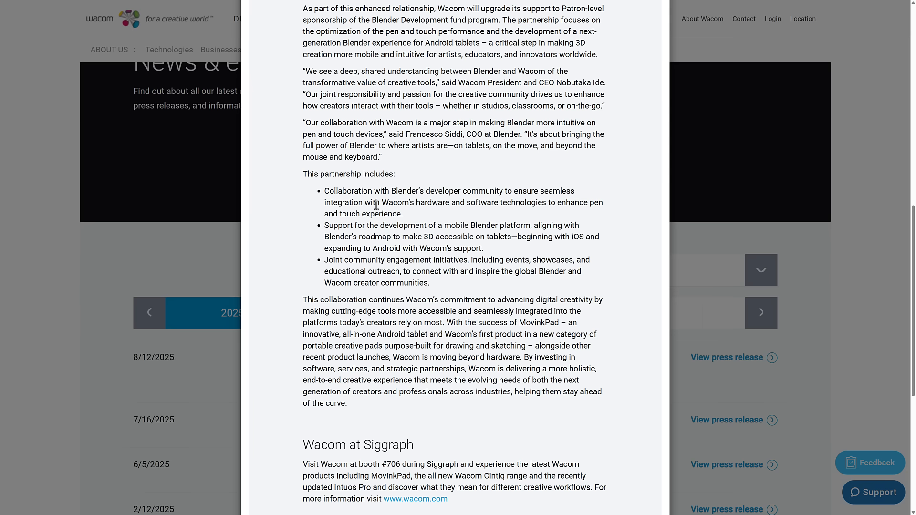
scroll("down", 3)
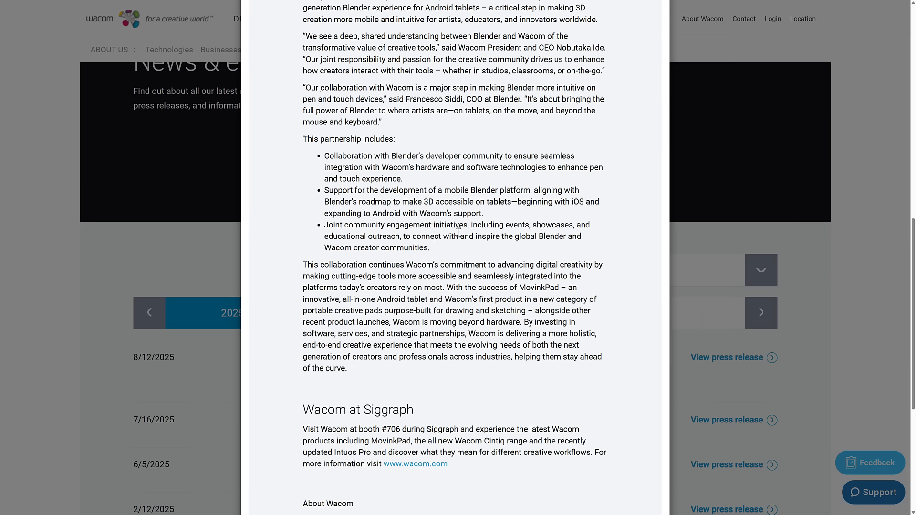
scroll("down", 3)
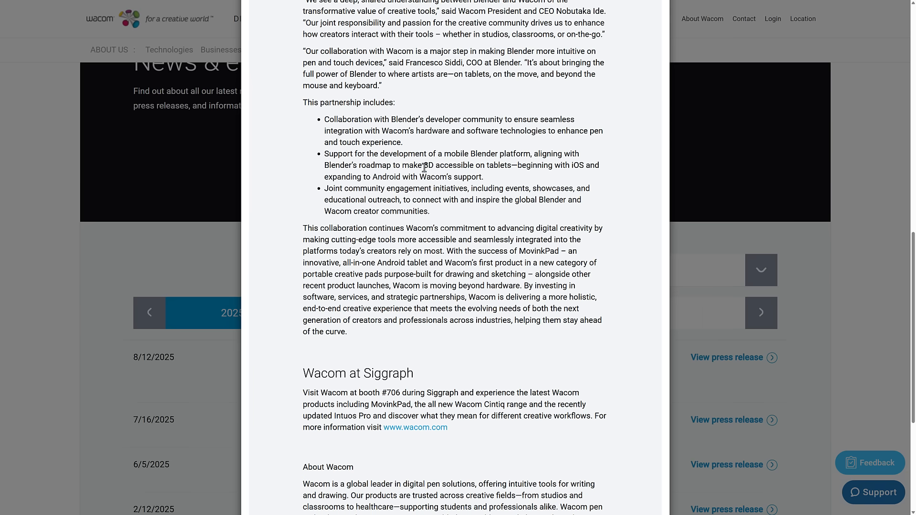
mouse_move(353, 134)
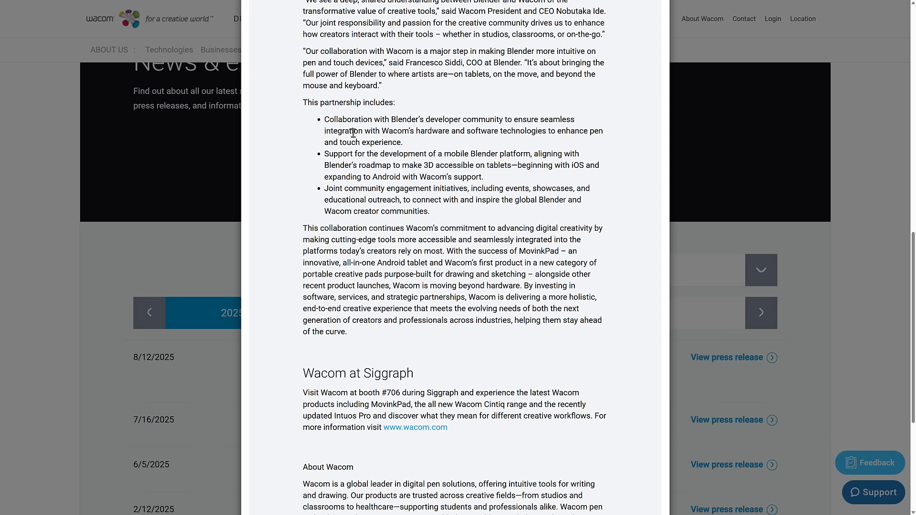
mouse_move(345, 187)
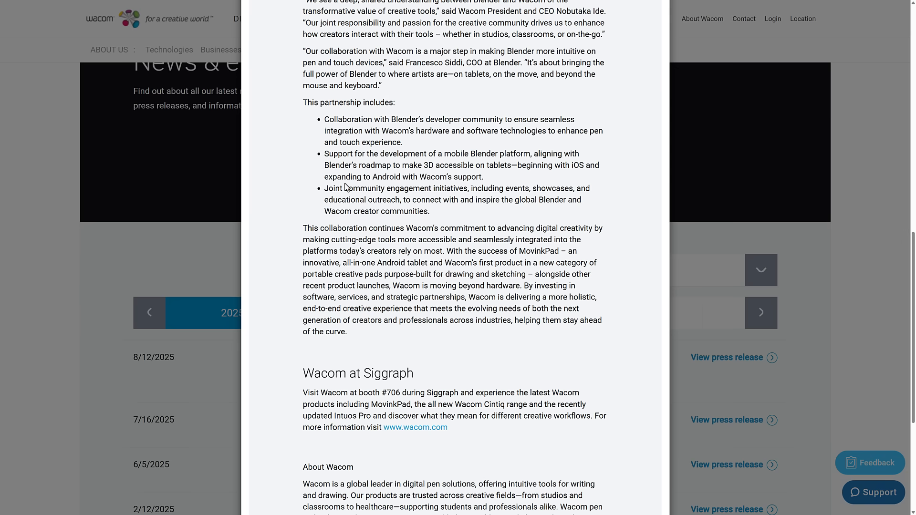
mouse_move(512, 214)
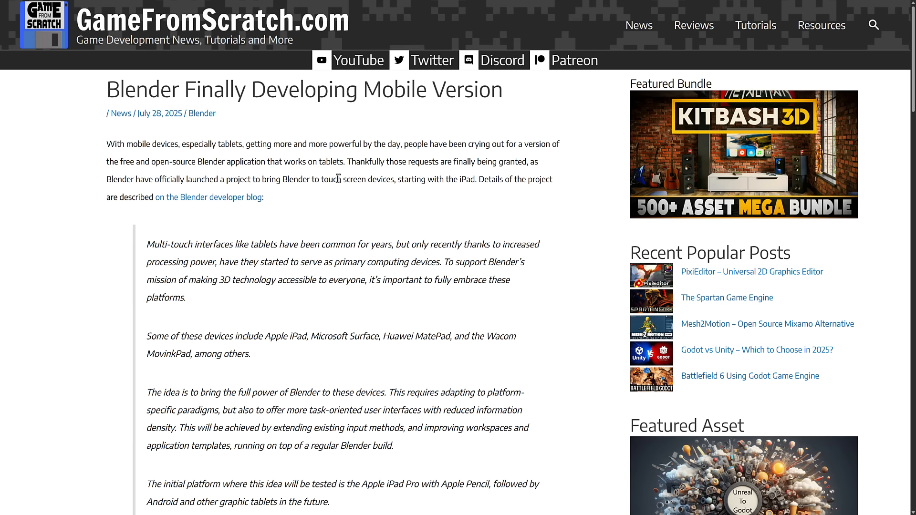
Read the Blender mobile article, highlighting 'Wacom' and the initial test platform sentence, then deselecting
scroll("down", 3)
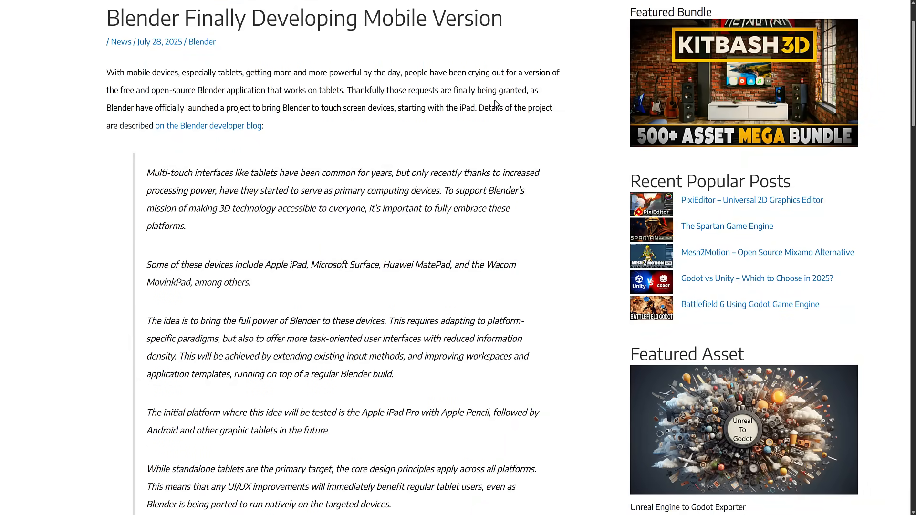
scroll("down", 3)
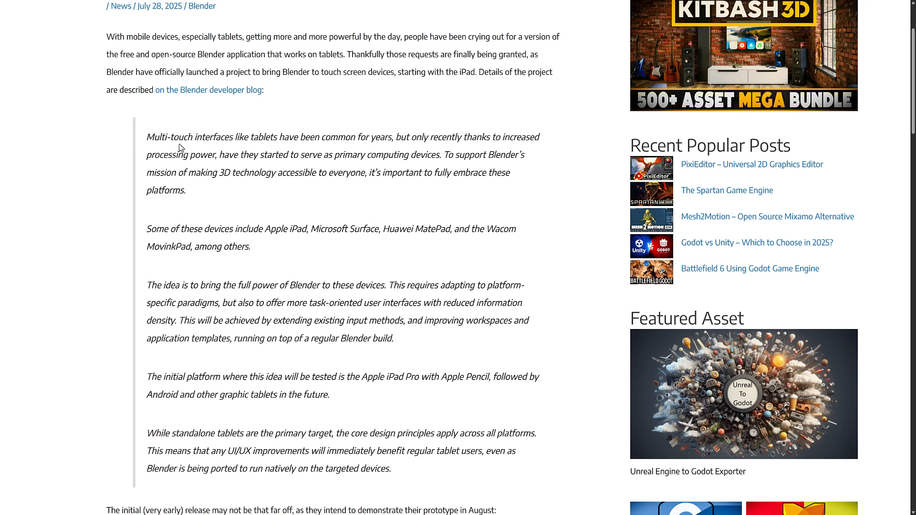
mouse_move(163, 171)
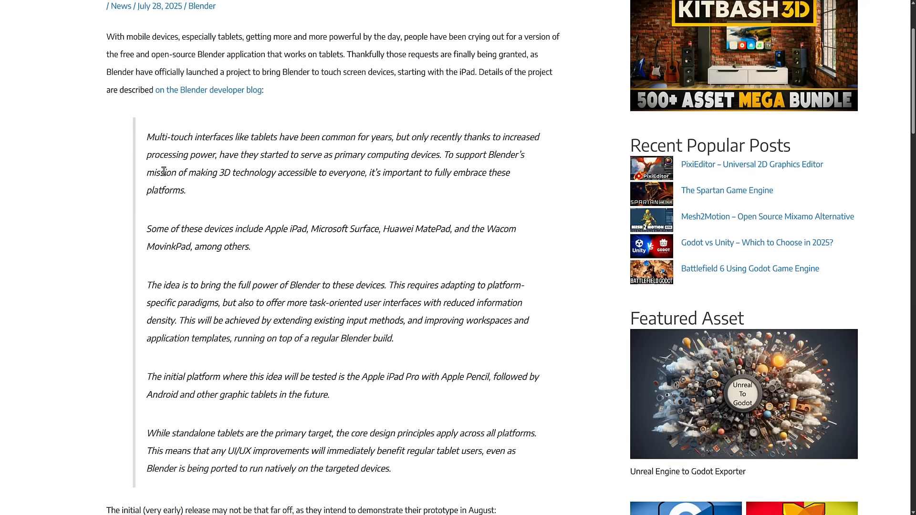
mouse_move(246, 189)
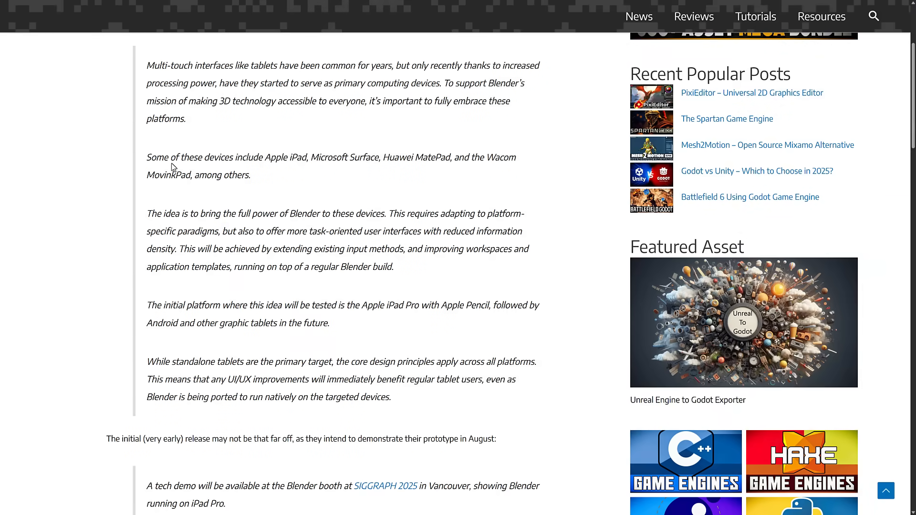
mouse_move(314, 158)
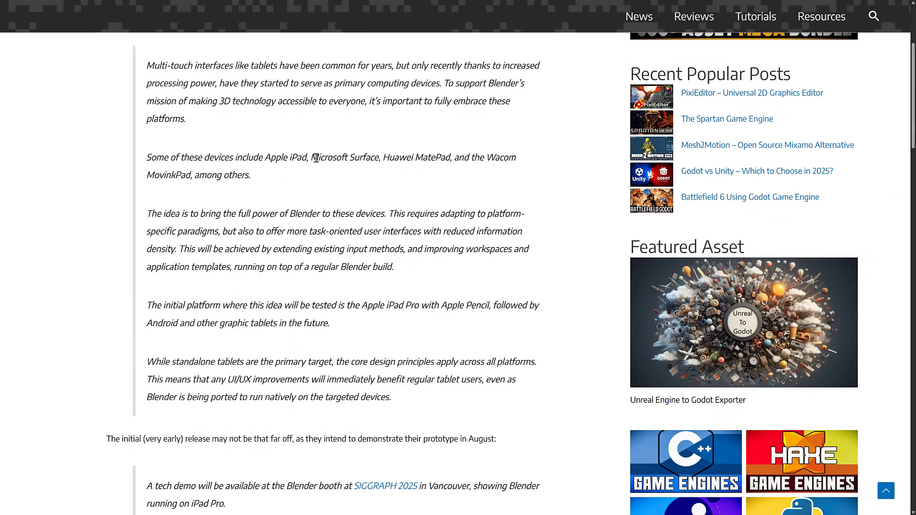
mouse_move(435, 157)
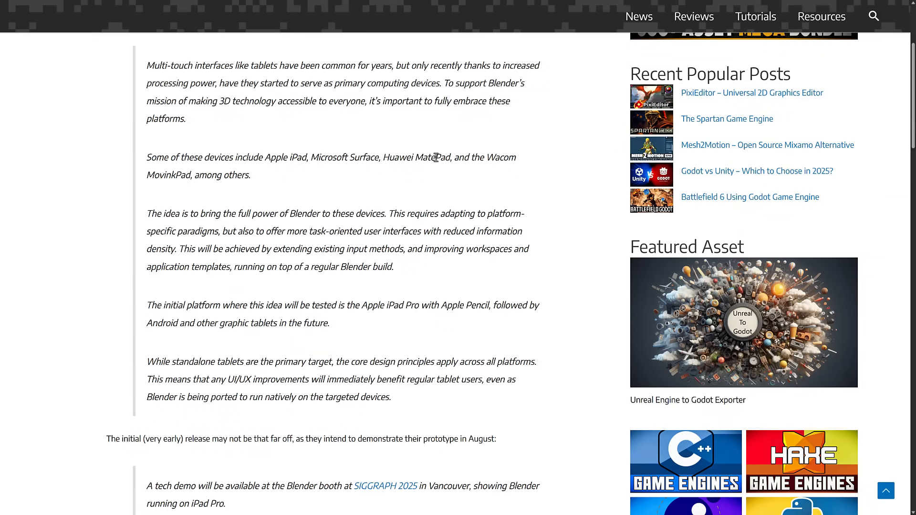
double_click(501, 157)
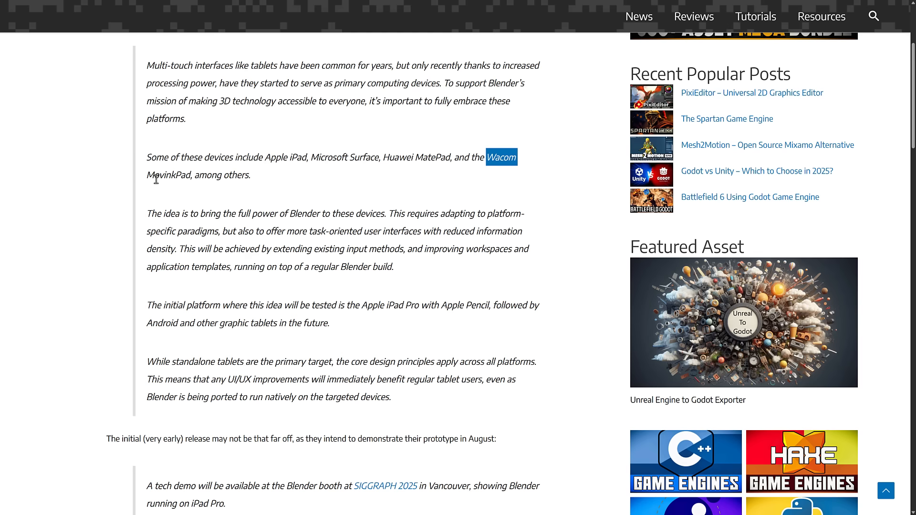
mouse_move(267, 184)
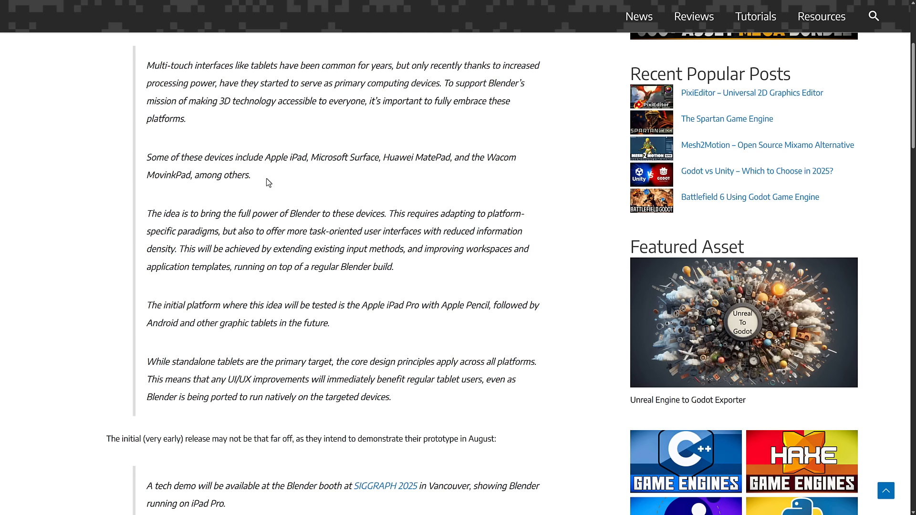
left_click_drag(325, 305, 329, 324)
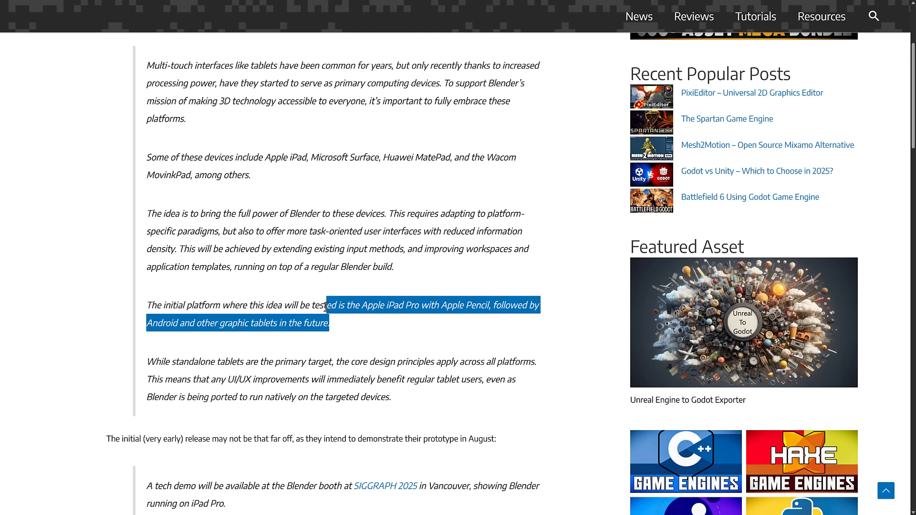
left_click(326, 306)
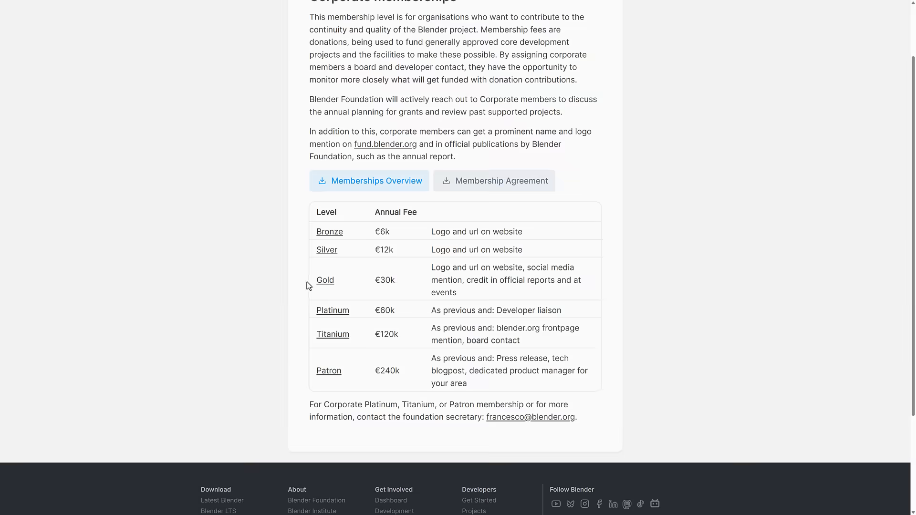
Scroll from the membership fee table down to the Corporate Silver and Bronze sponsor logos
scroll("down", 3)
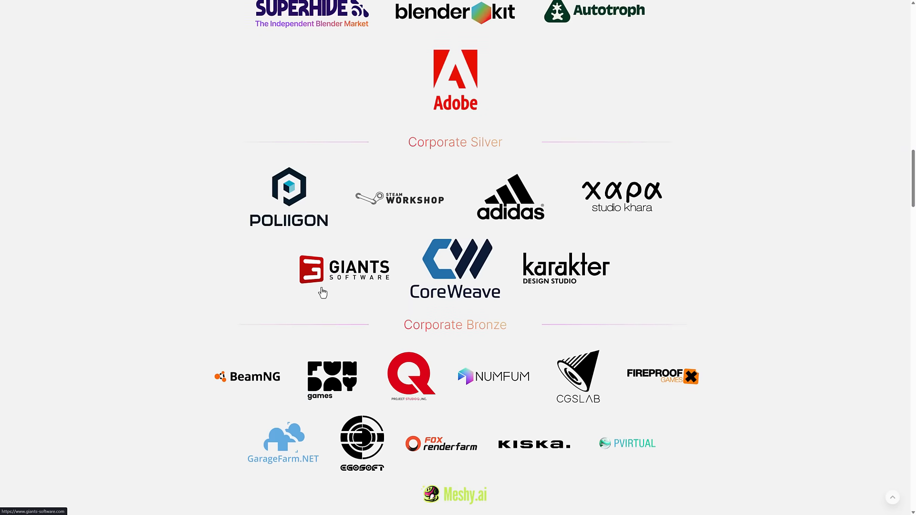
scroll("down", 3)
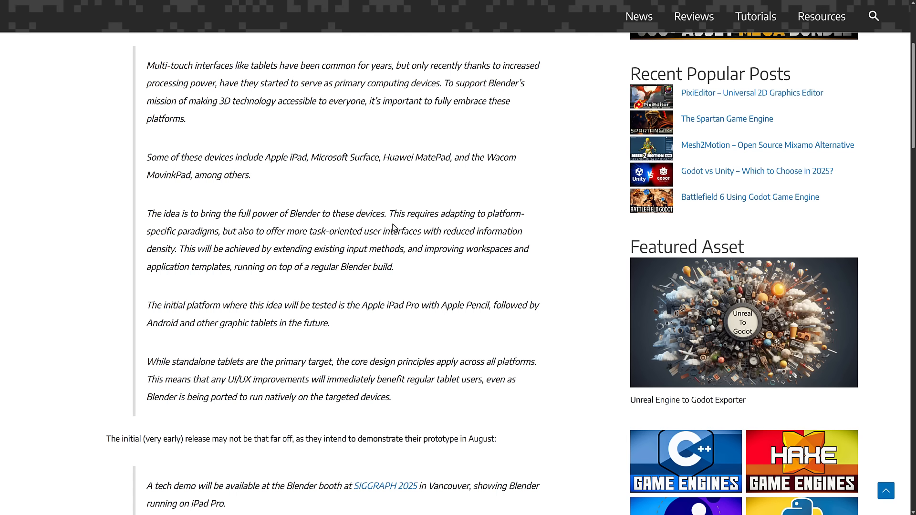
mouse_move(339, 194)
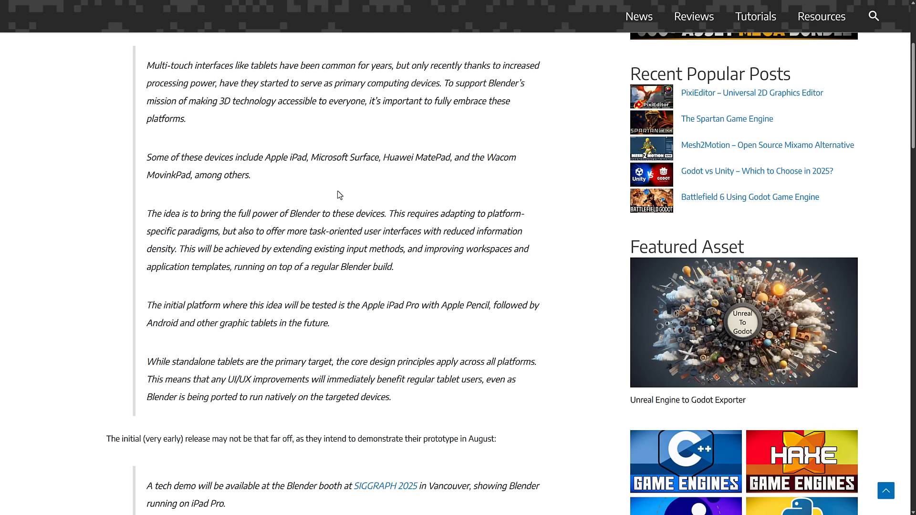
mouse_move(349, 176)
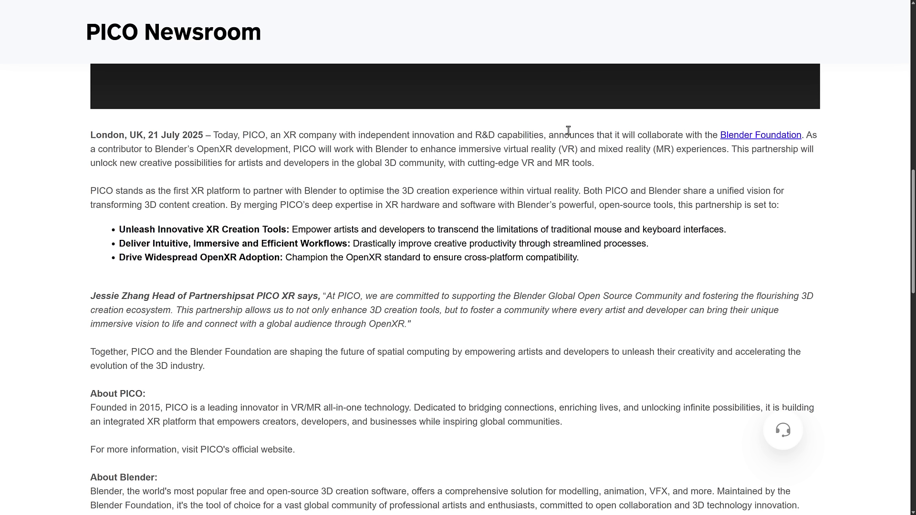
mouse_move(579, 164)
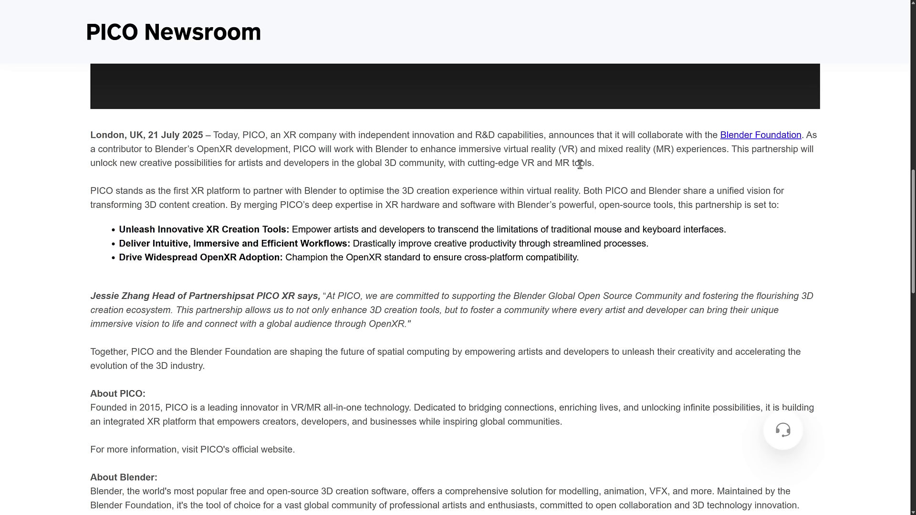
Highlight the sentence about PICO enhancing immersive VR and MR with Blender, then clear it
scroll("down", 3)
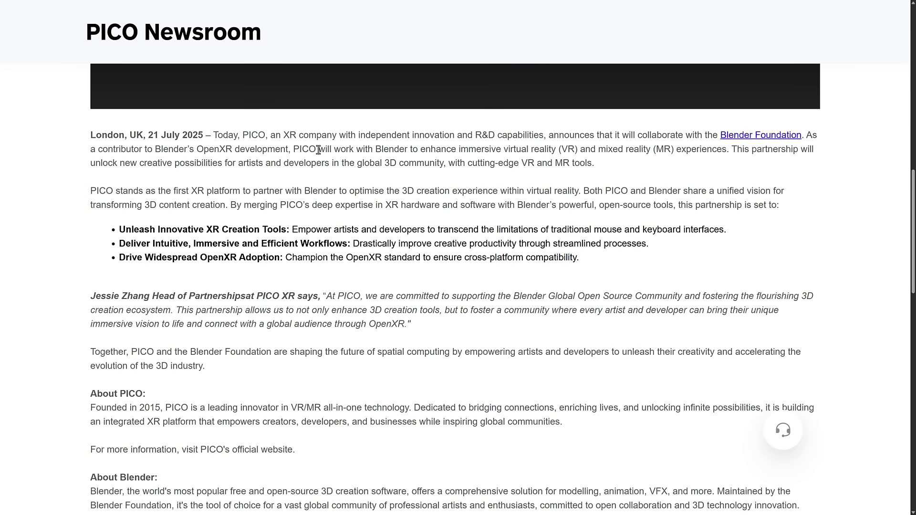
left_click_drag(320, 149, 586, 148)
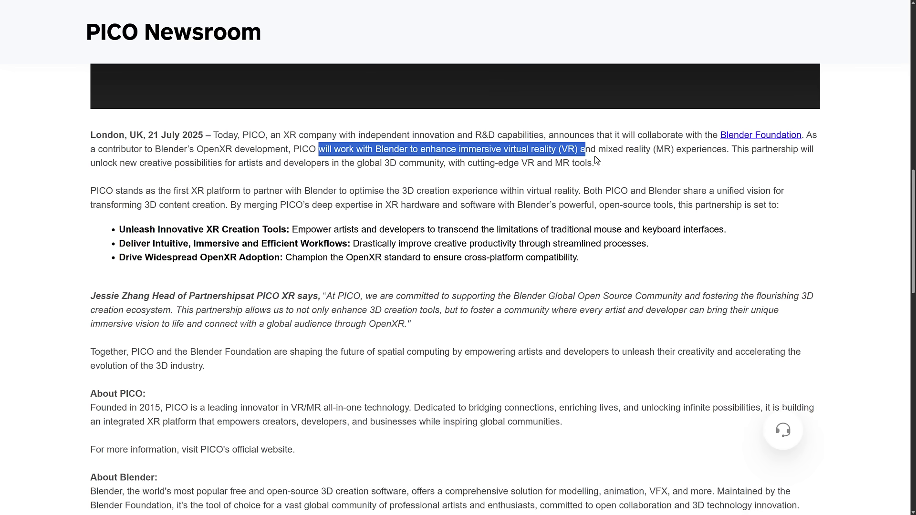
left_click_drag(586, 149, 591, 163)
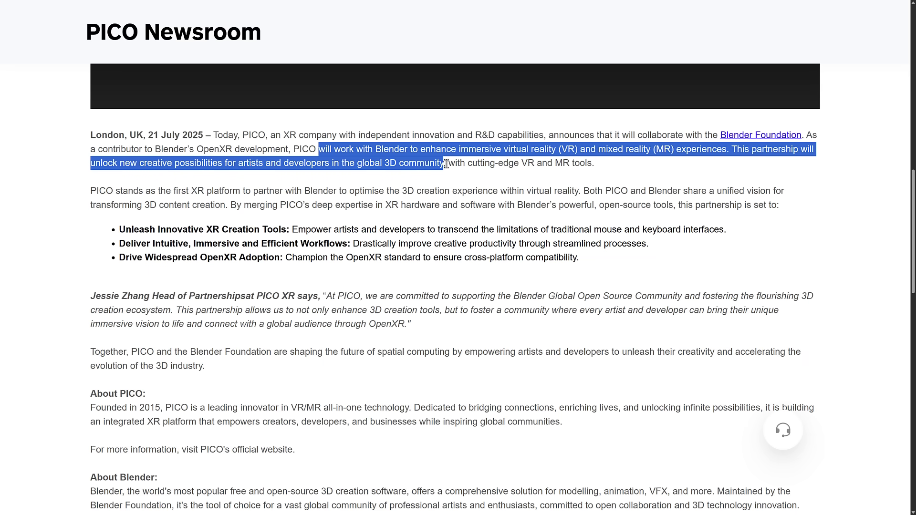
left_click_drag(443, 163, 525, 163)
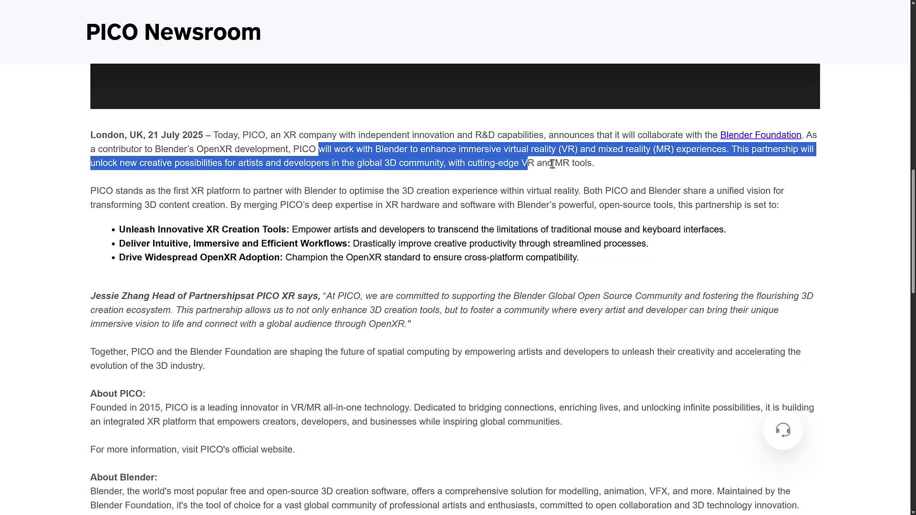
left_click(605, 167)
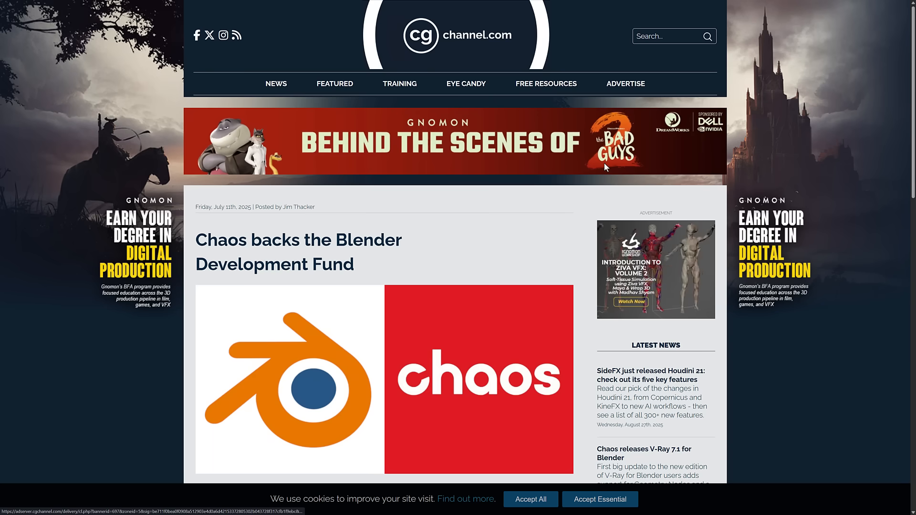
Read the Chaos article past the €30,000/year Gold membership and other backers to the closing links
scroll("down", 3)
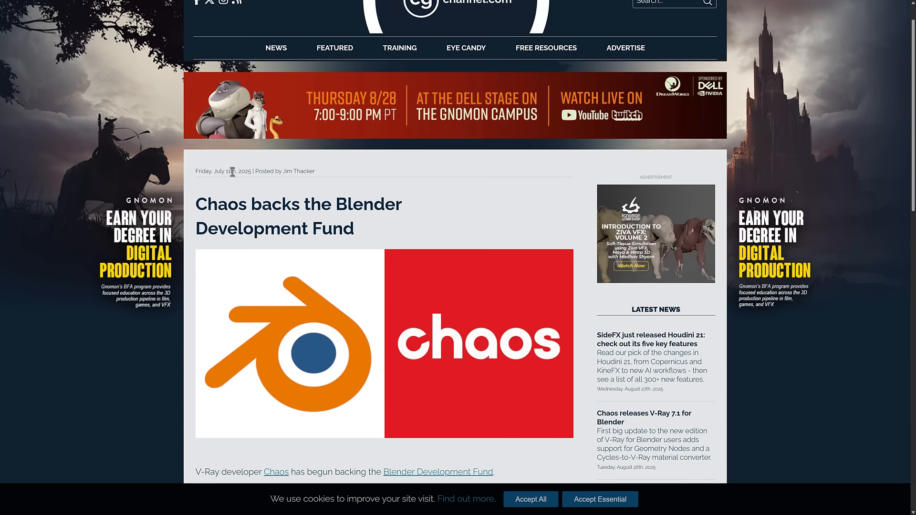
scroll("down", 3)
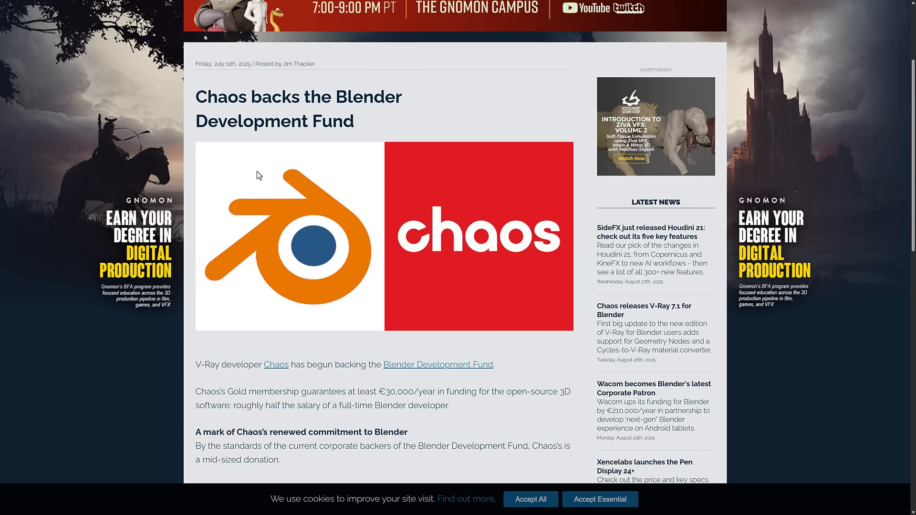
scroll("down", 3)
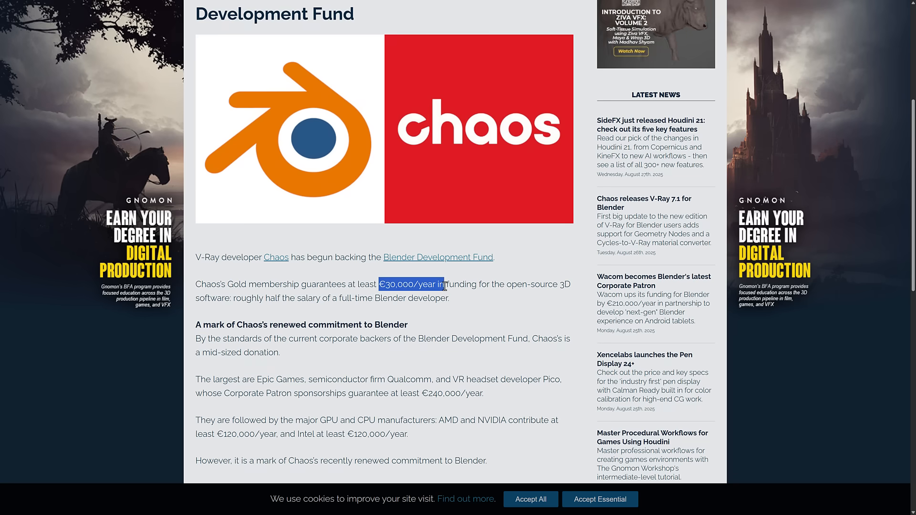
left_click(424, 297)
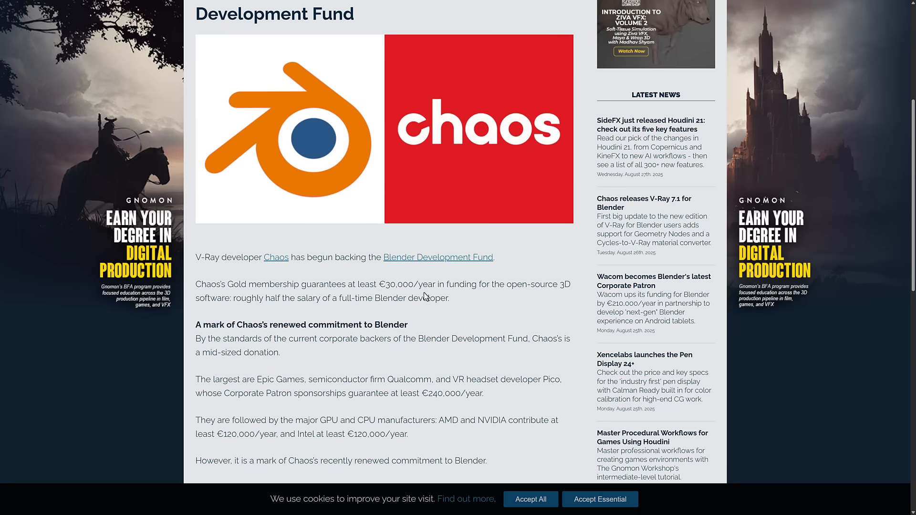
scroll("down", 3)
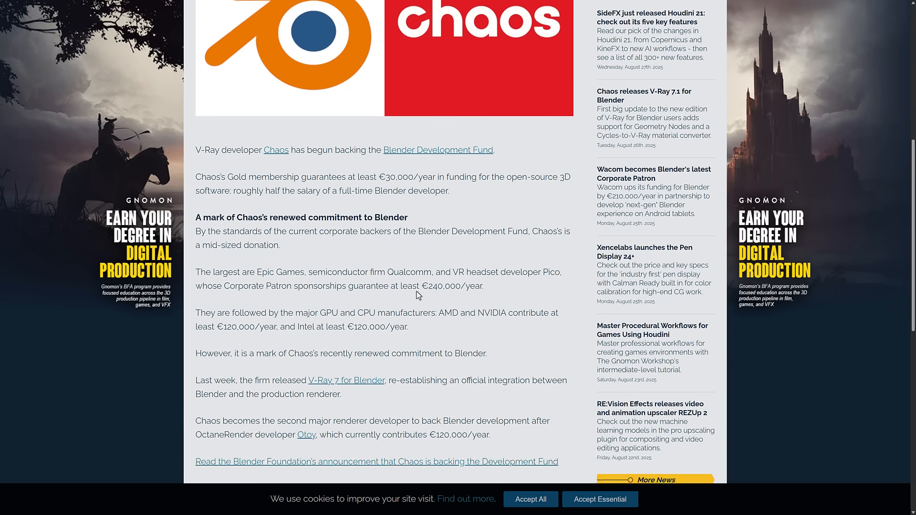
scroll("down", 3)
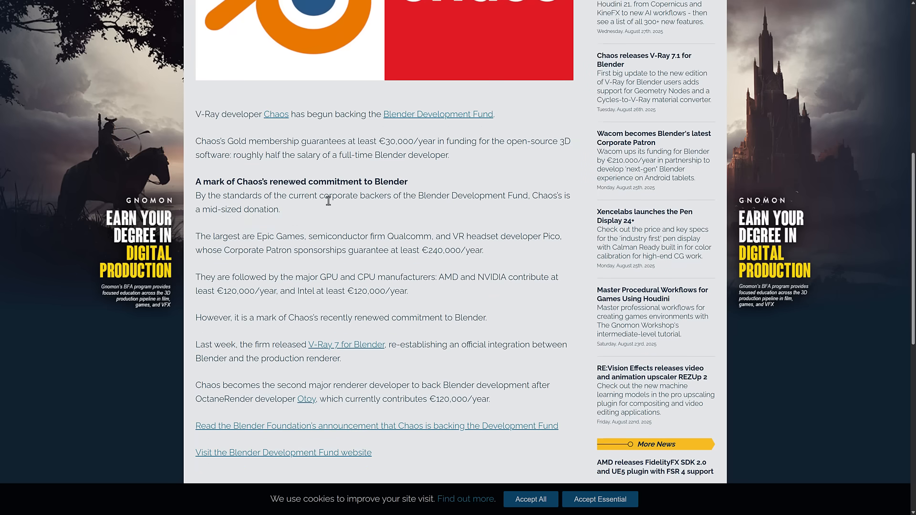
mouse_move(246, 114)
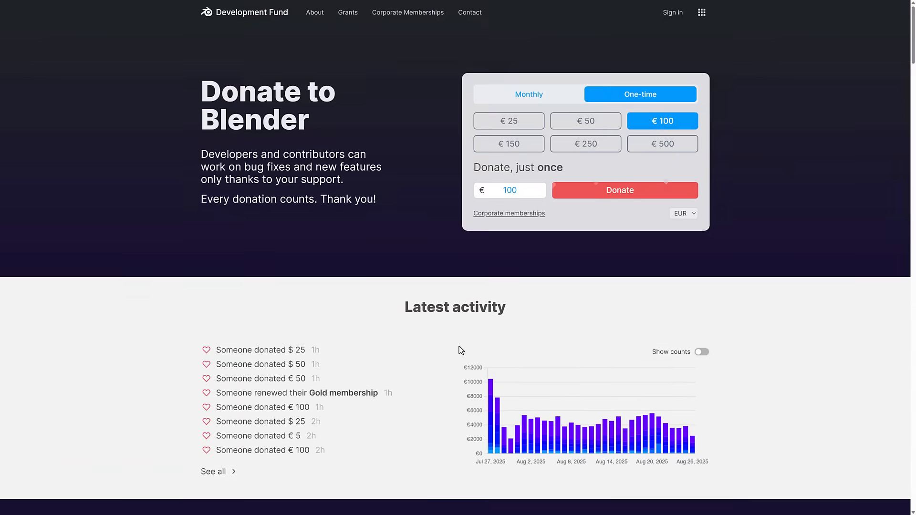
Scroll past the $262,156 monthly contribution to the Corporate Patron and Titanium credits
scroll("down", 3)
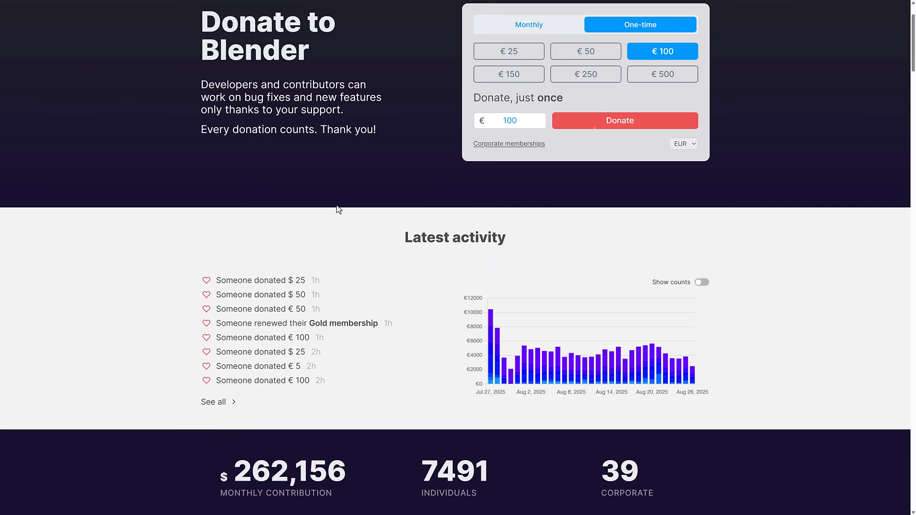
scroll("down", 3)
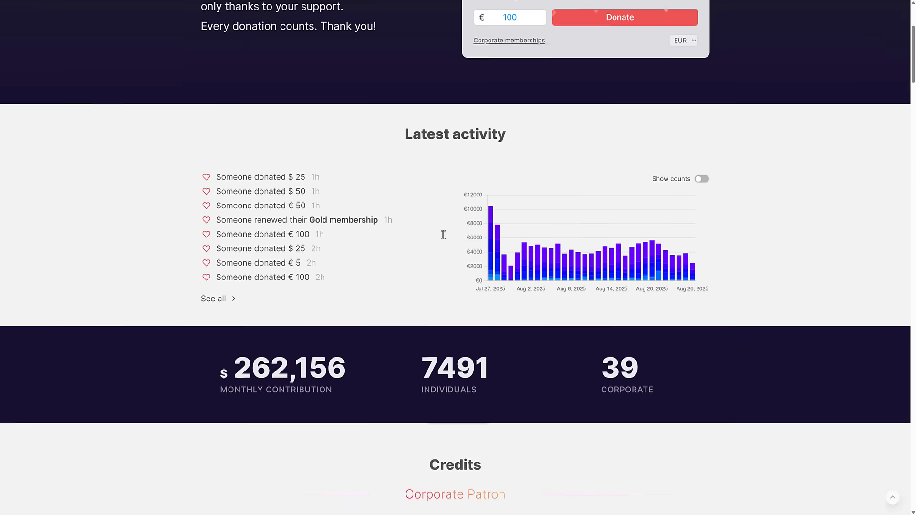
scroll("down", 3)
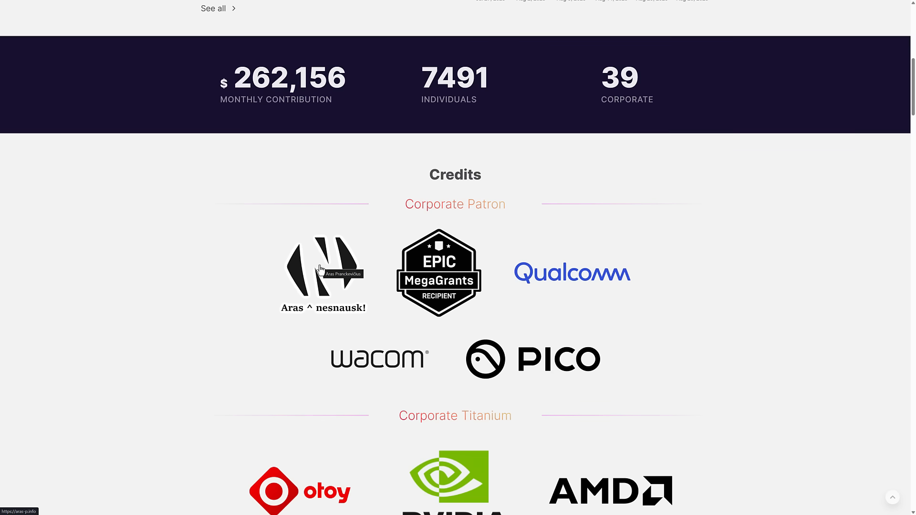
mouse_move(131, 261)
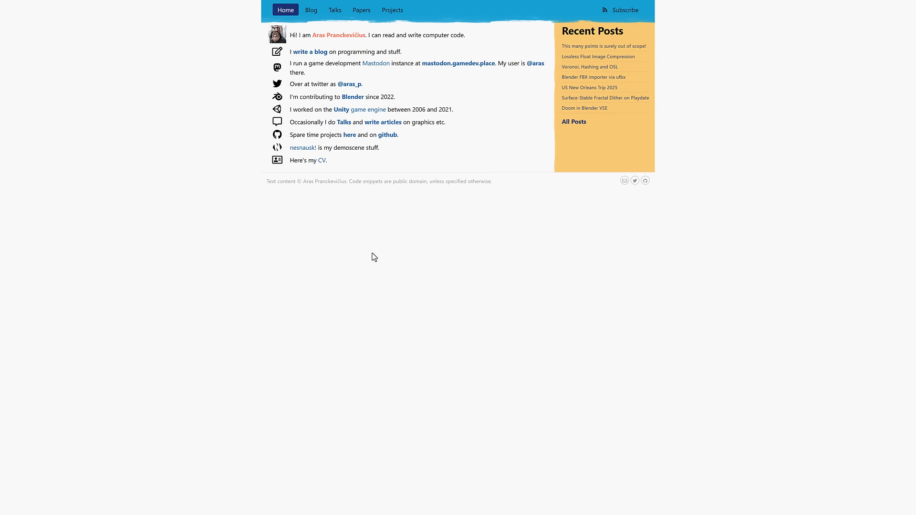
Open Aras Pranckevičius's personal homepage from the nesnausk! Corporate Patron logo
double_click(338, 35)
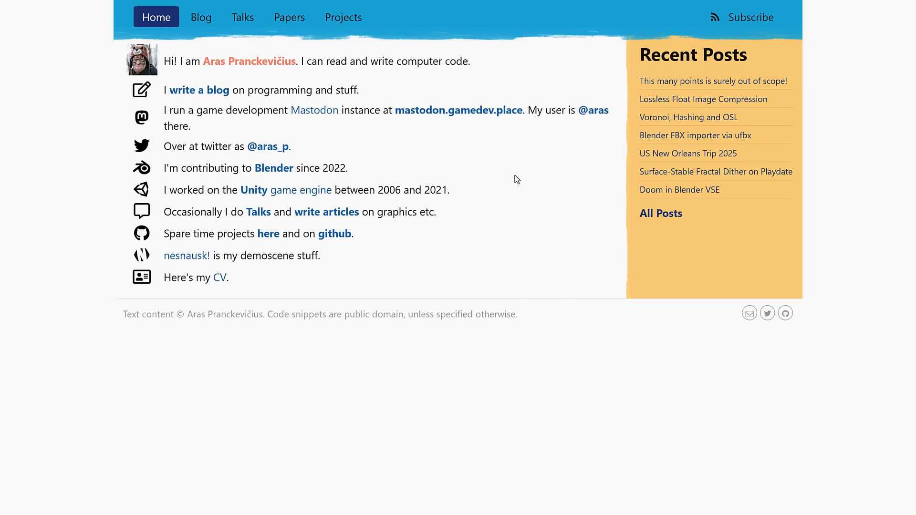
mouse_move(494, 116)
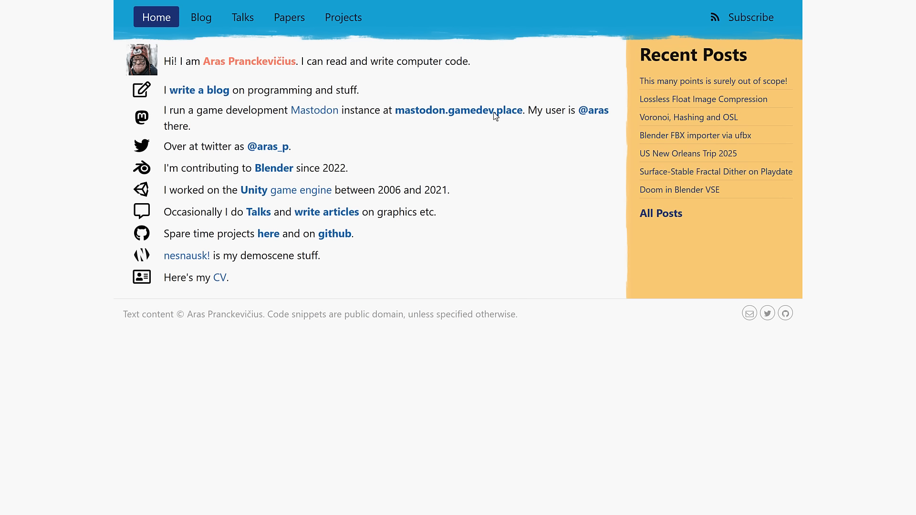
mouse_move(456, 201)
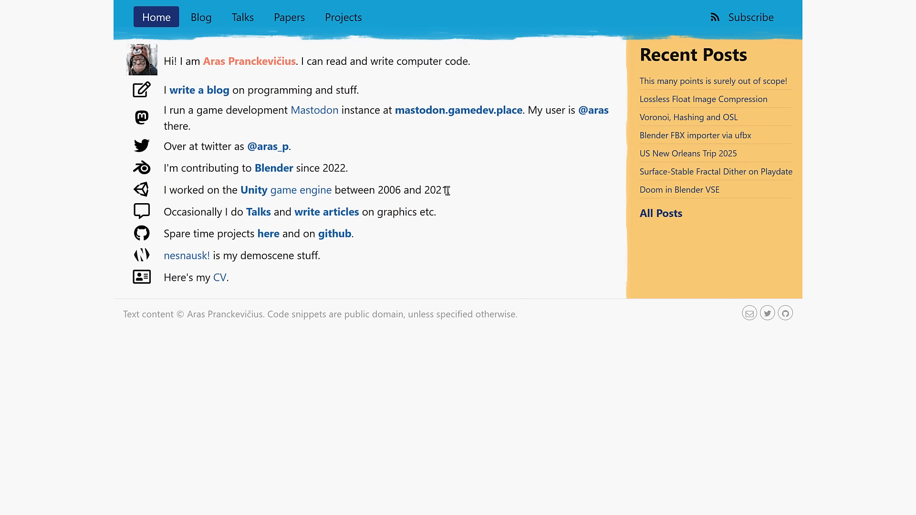
mouse_move(489, 249)
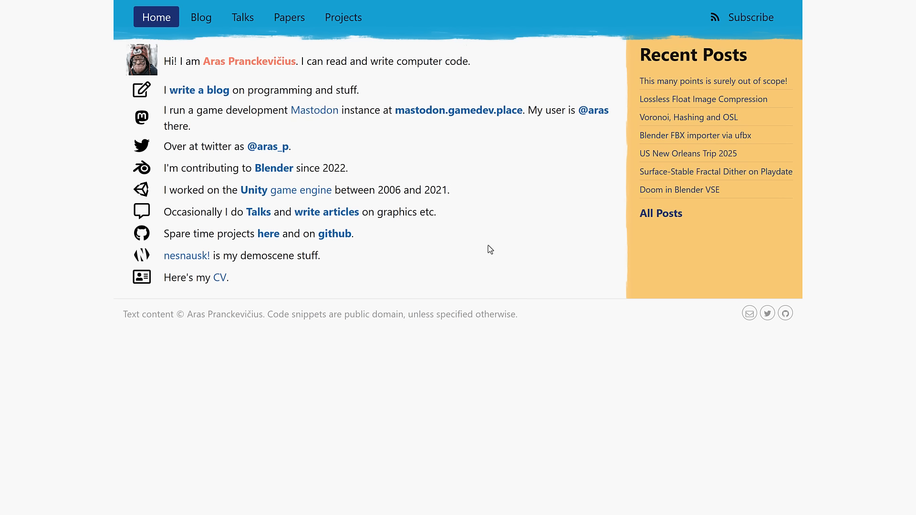
Go back to the Development Fund credits showing the $262,156 monthly contribution and top sponsors
left_click(186, 255)
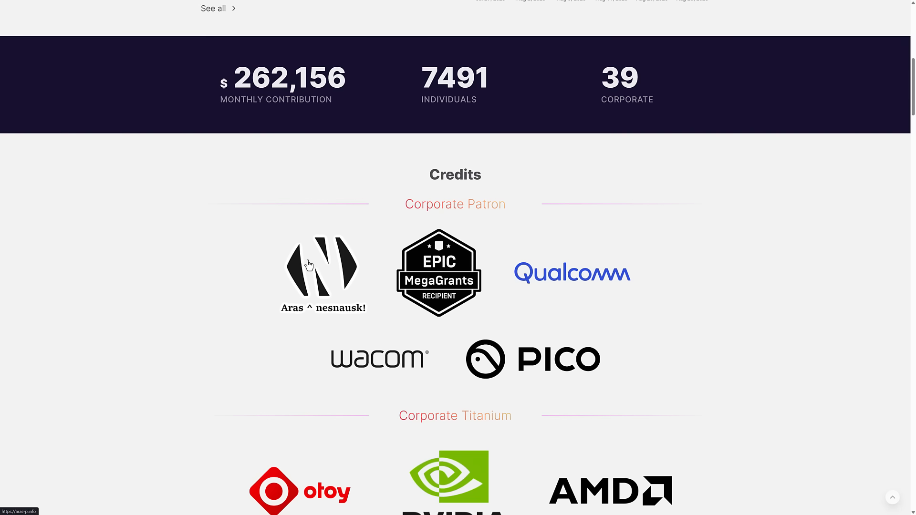
mouse_move(309, 264)
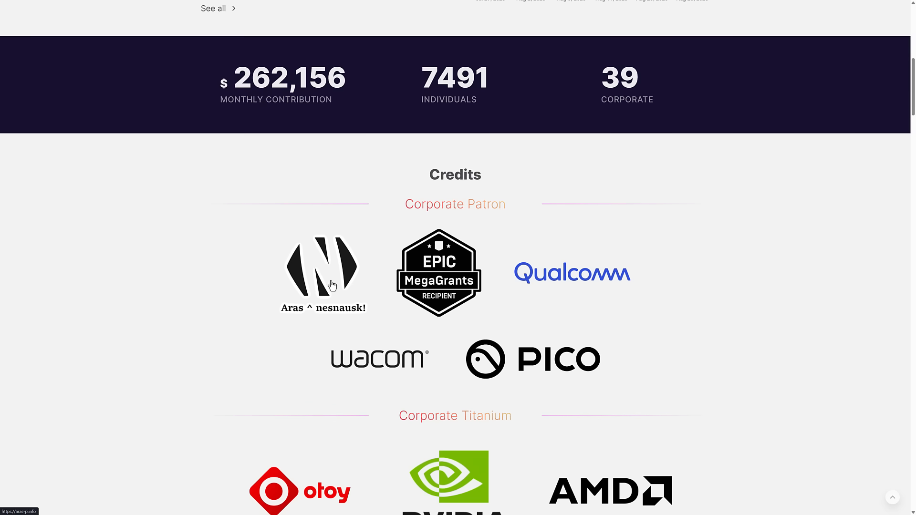
mouse_move(548, 261)
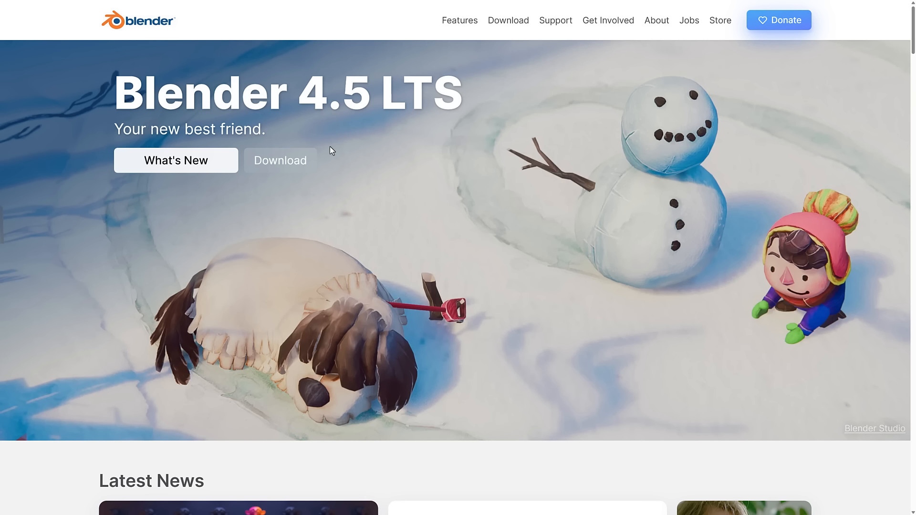
Scroll the credits through Titanium, Platinum, Gold (Chaos), Silver and Bronze down to the Diamond supporters
scroll("down", 3)
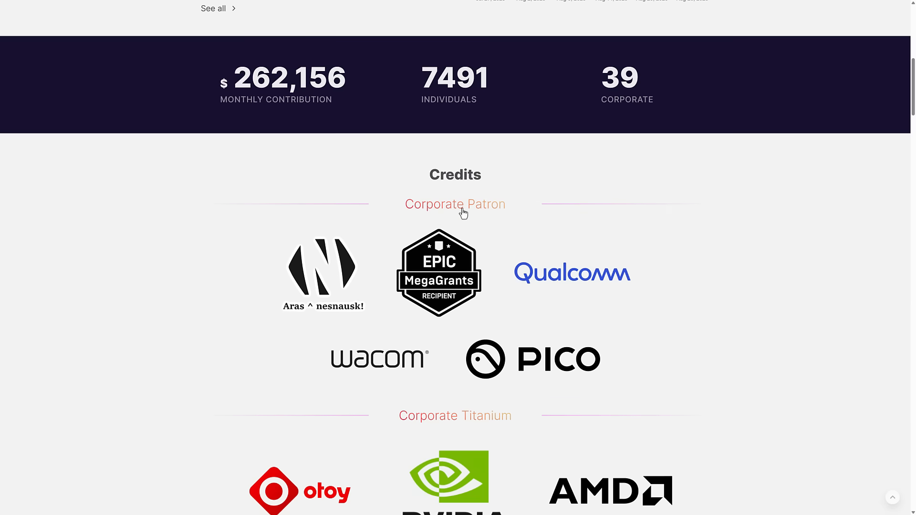
scroll("down", 3)
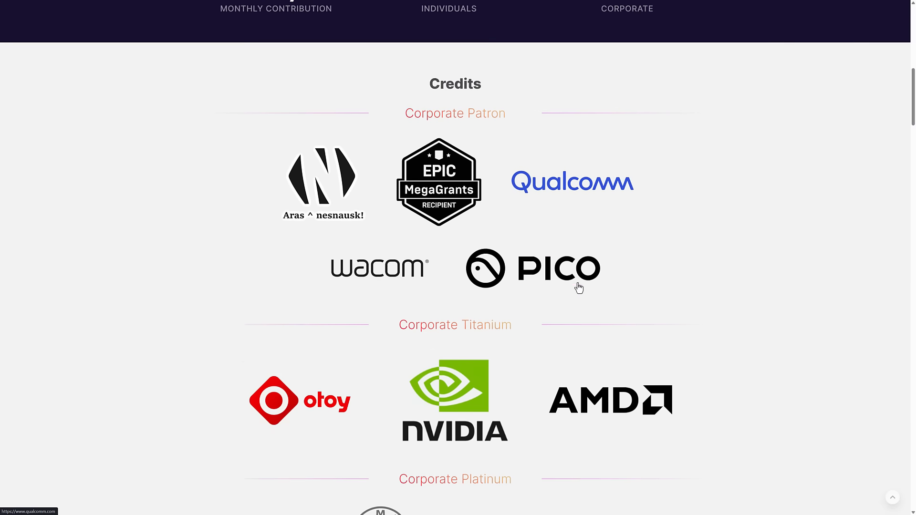
scroll("down", 3)
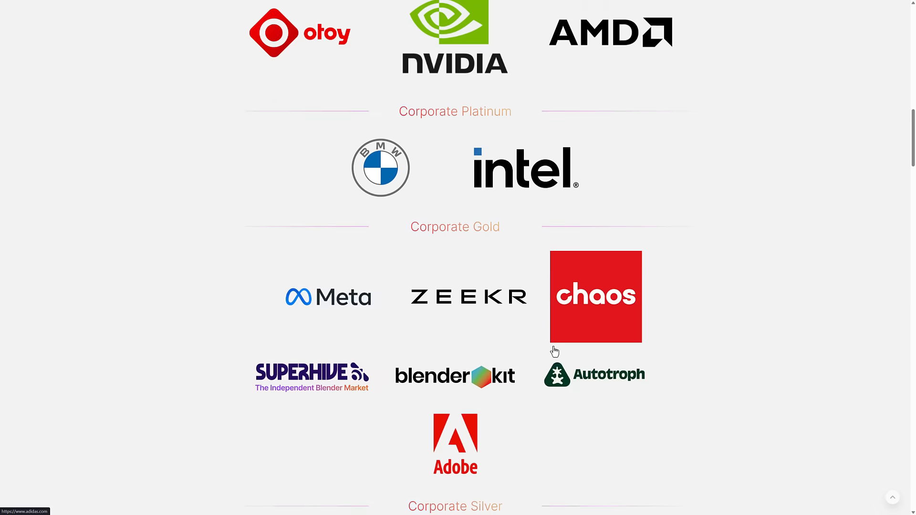
scroll("up", 3)
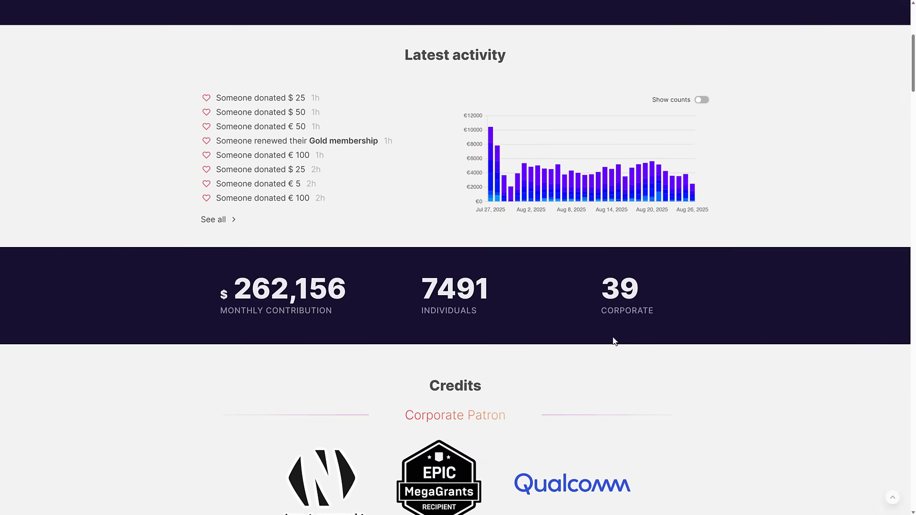
scroll("down", 3)
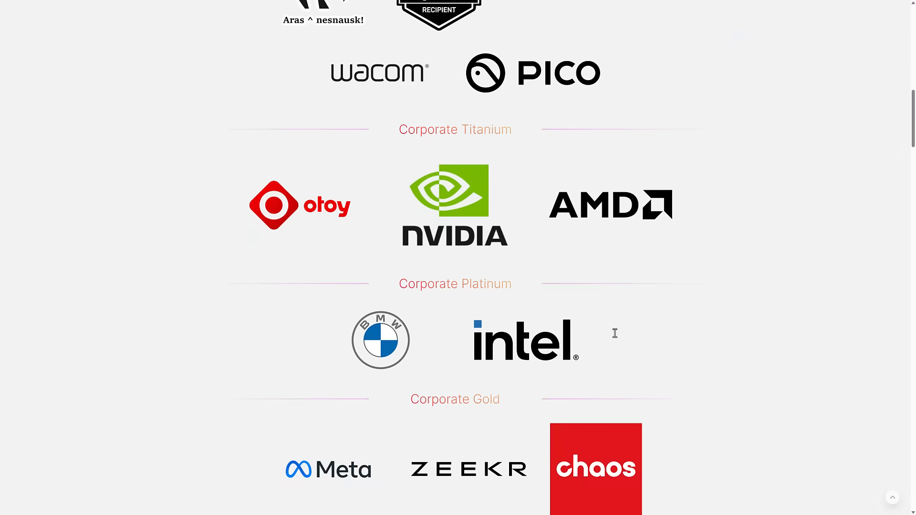
scroll("down", 3)
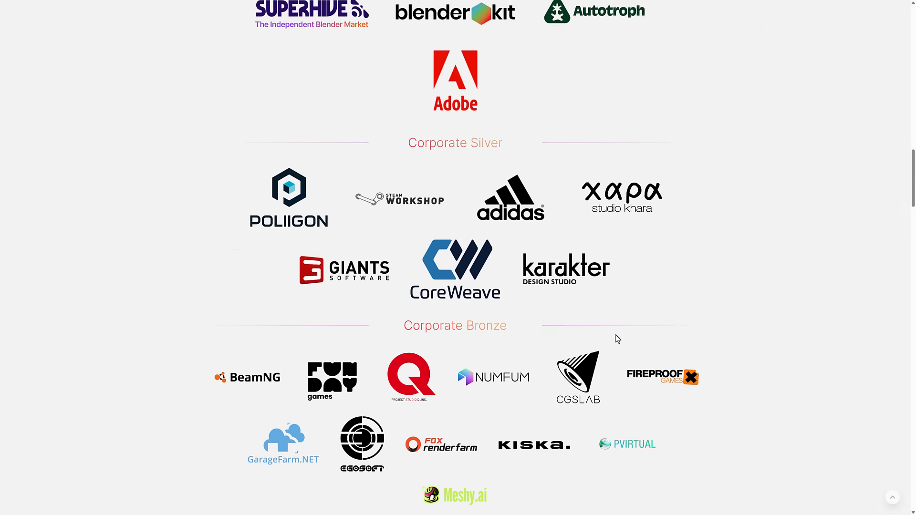
scroll("down", 3)
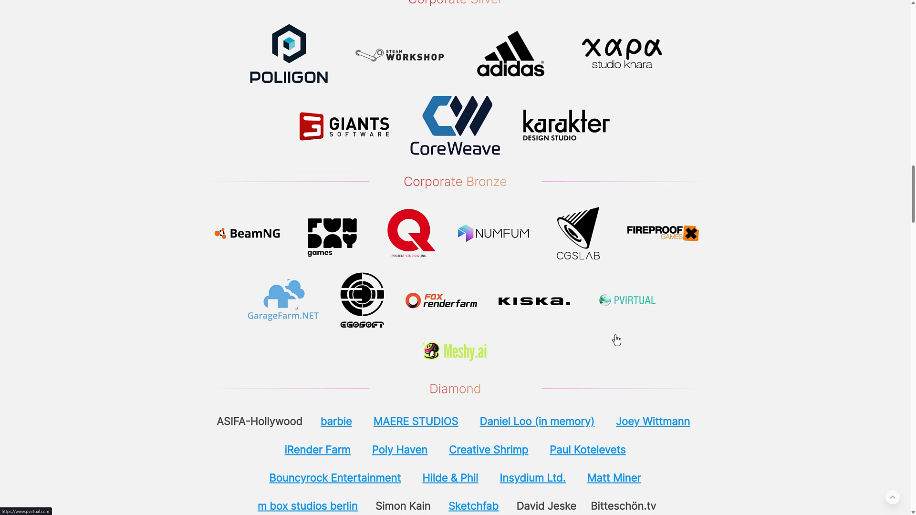